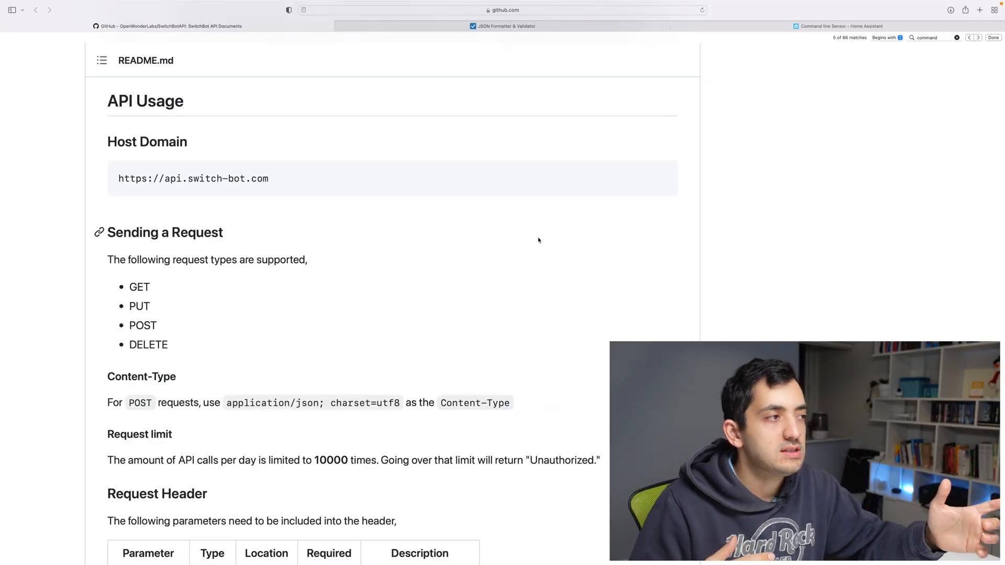
Step: Return to the GitHub README and scroll to Devices > Get device list, GET /v1.0/devices
double_click(192, 178)
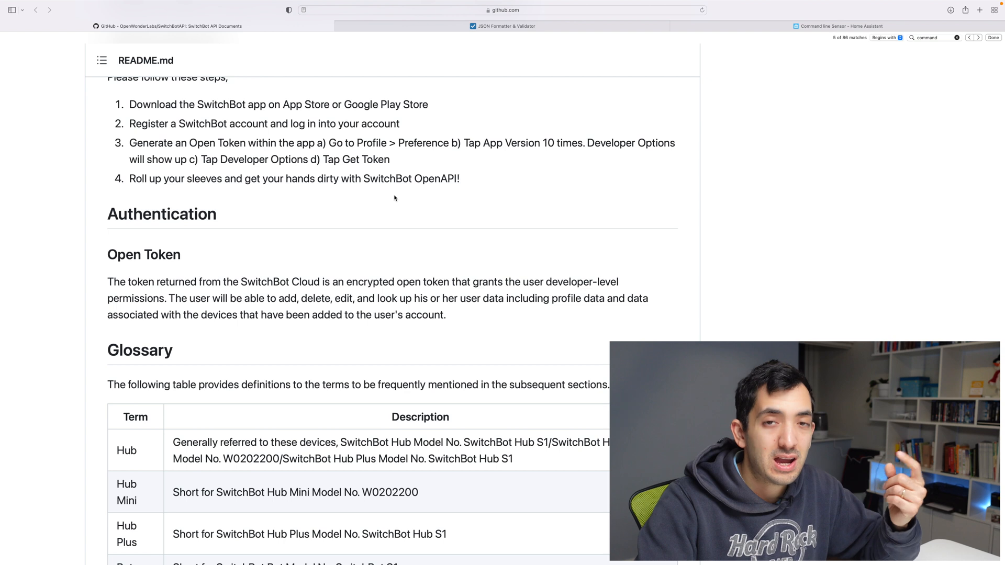
mouse_move(383, 205)
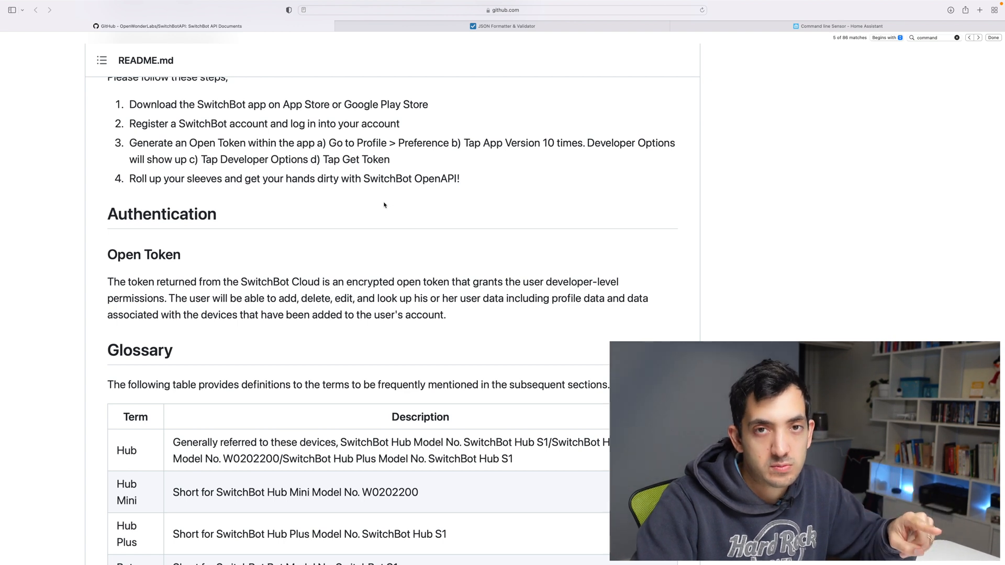
left_click_drag(140, 124, 388, 159)
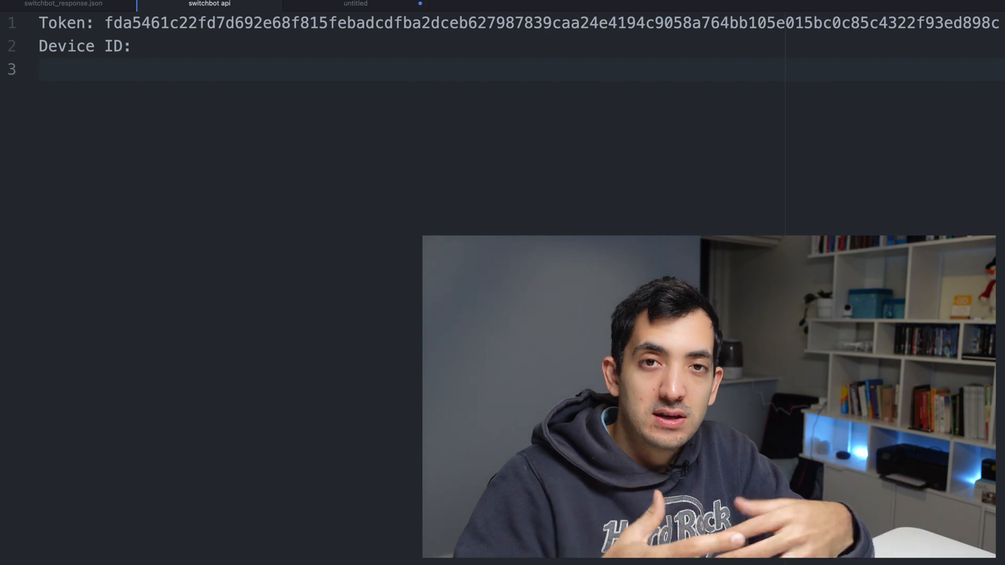
left_click(40, 69)
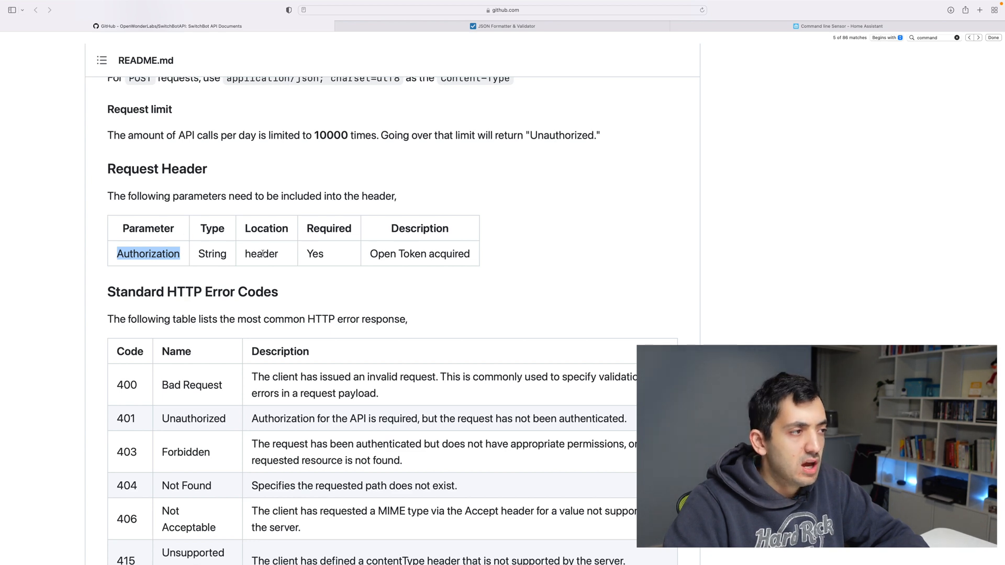
mouse_move(242, 258)
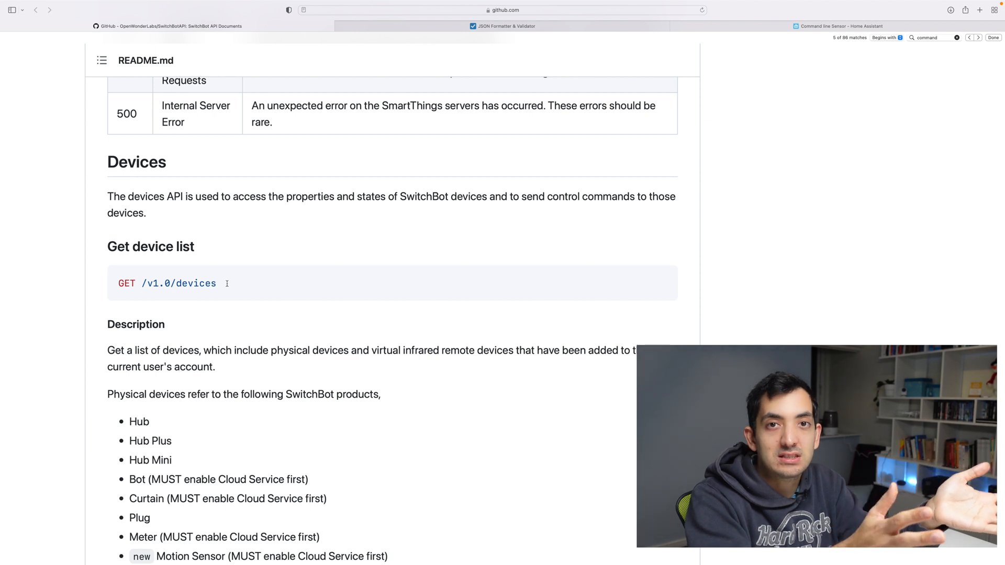
scroll("down", 3)
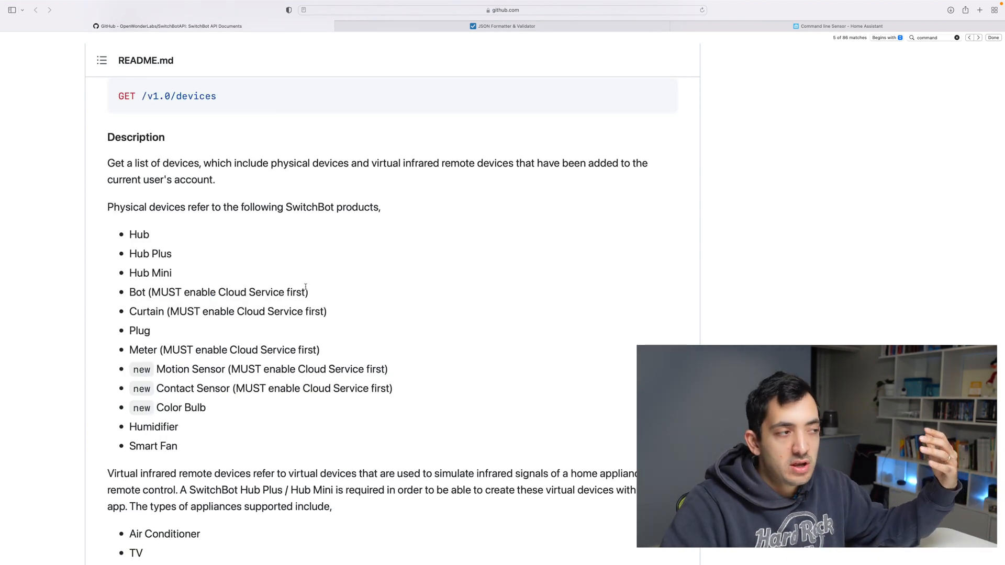
scroll("down", 3)
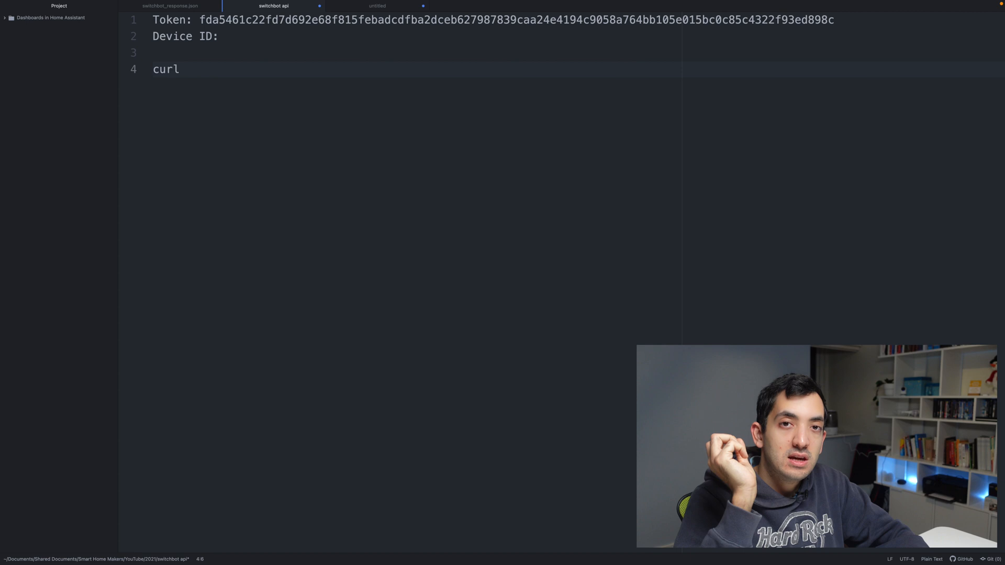
type("-H")
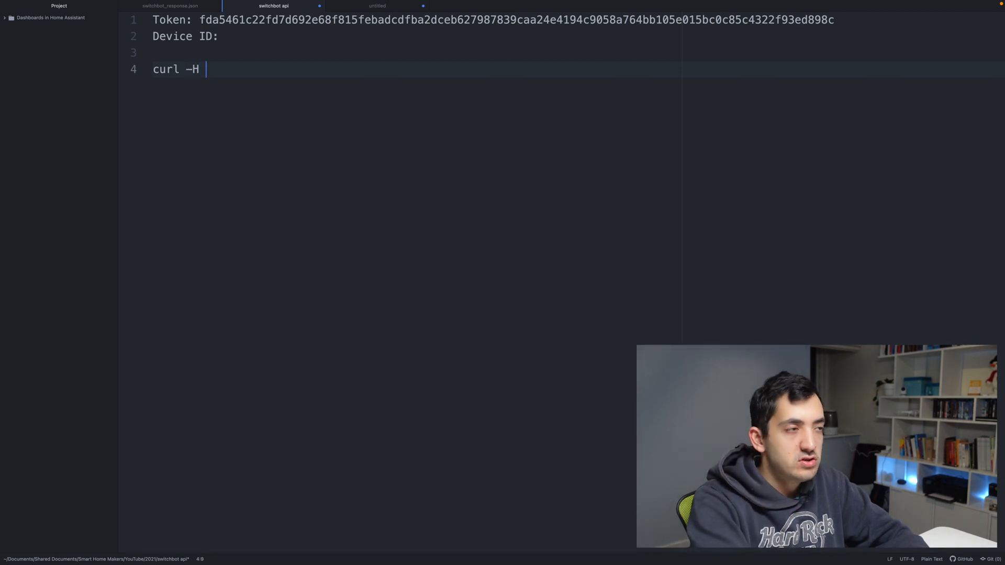
type("\"\"")
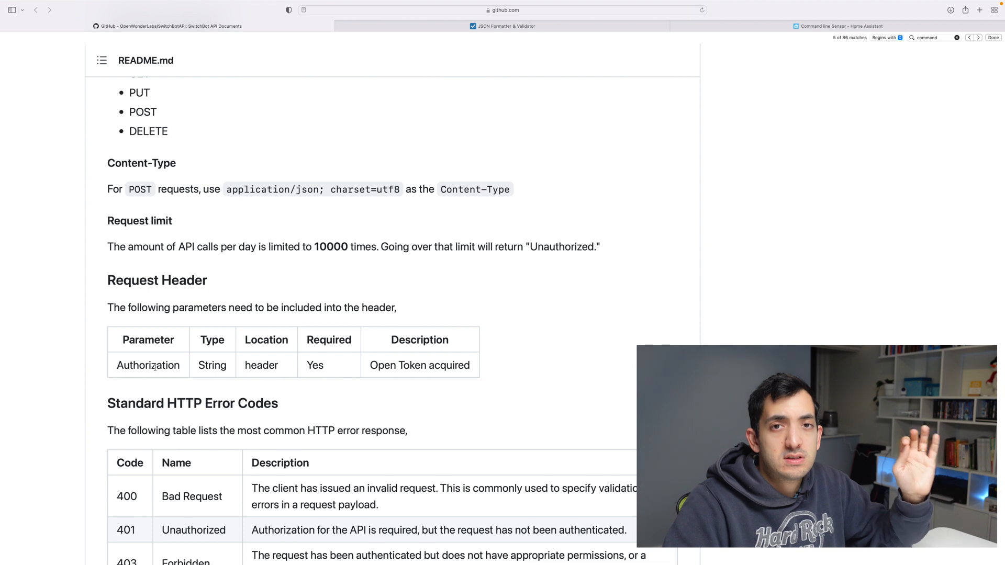
double_click(148, 365)
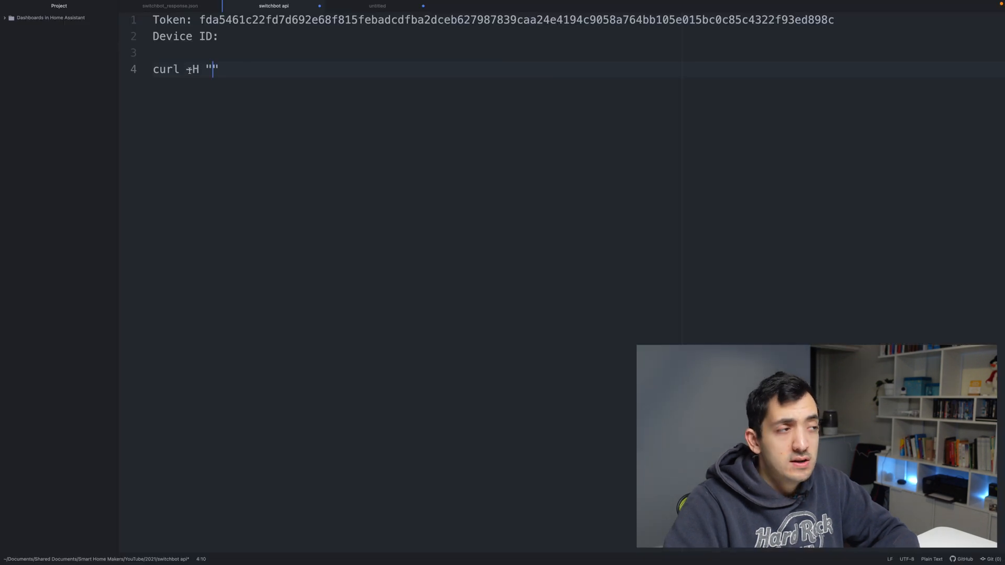
type("Authorization")
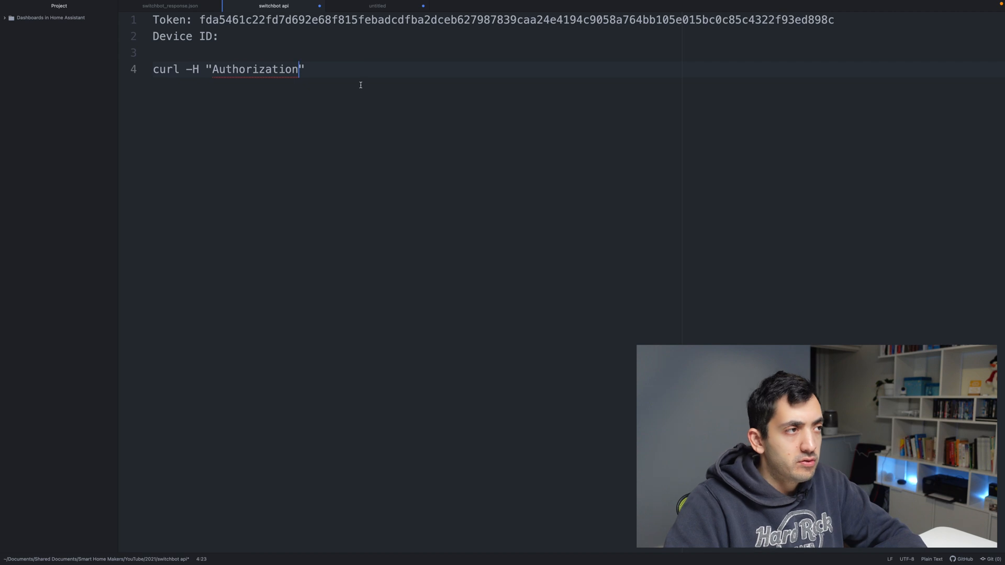
type(":")
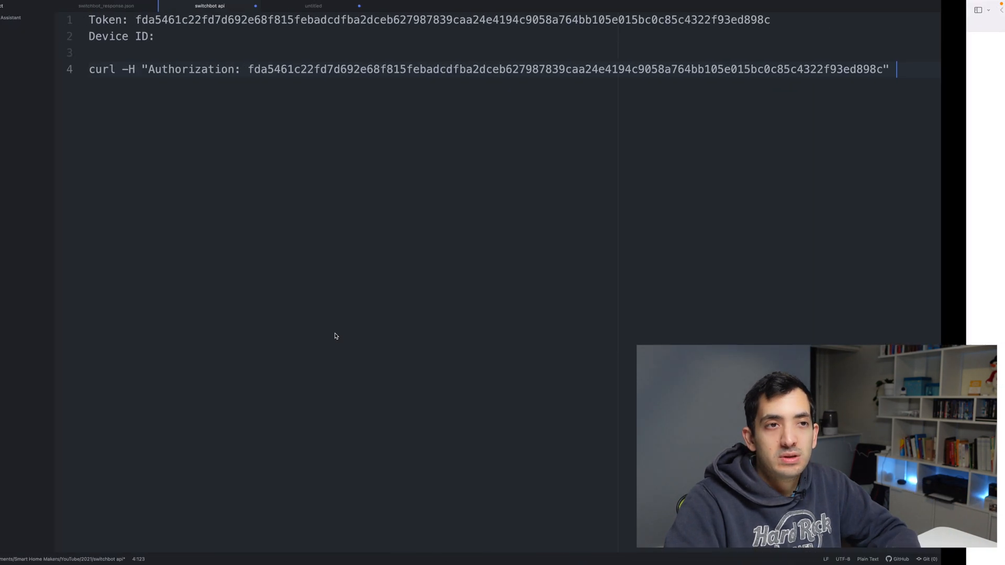
type("https://api.switch-bot.com")
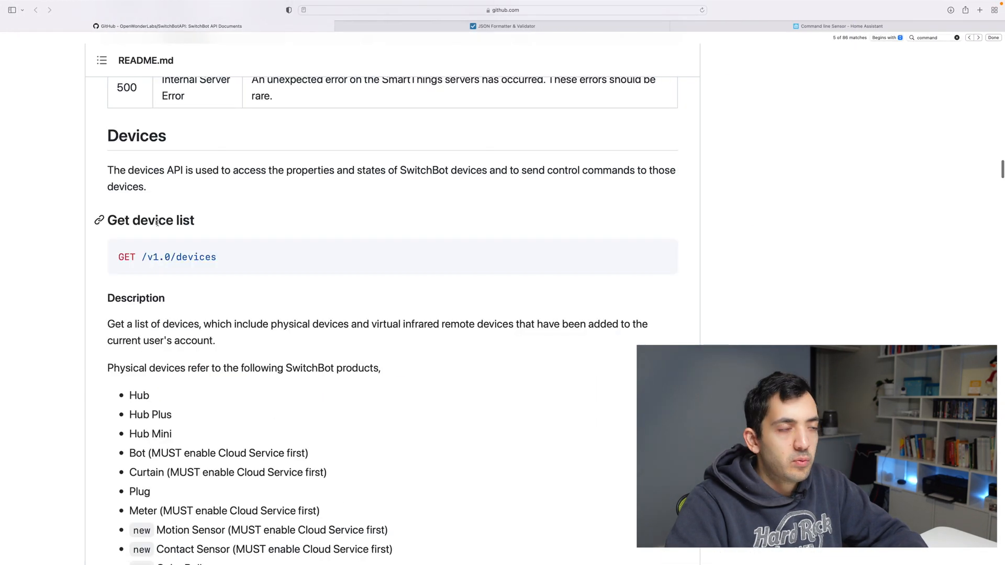
left_click_drag(143, 257, 216, 257)
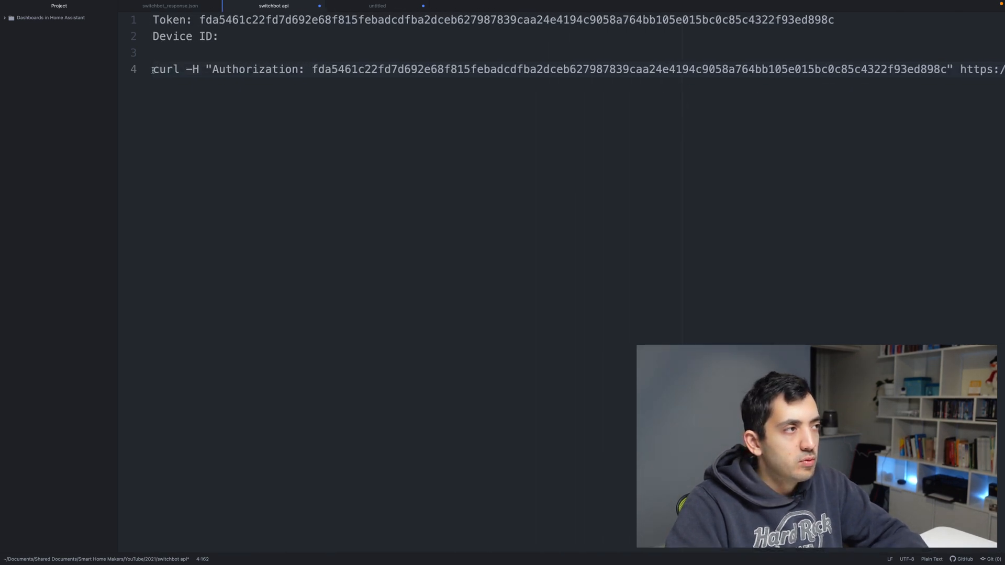
left_click(251, 70)
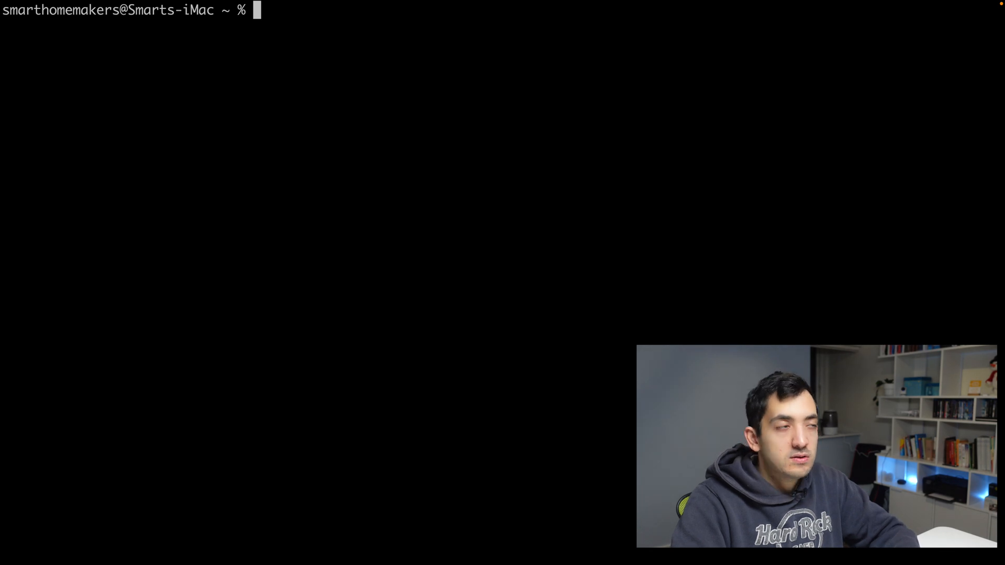
Step: Run the device-list curl command in Terminal and select the returned JSON response
type("curl -H \"Authorization: fda5461c22fd7d692e68f815febadcdfba2dceb627987839caa24e4194c9058a764bb105e015bc0c85c4322f93ed898c\" https://api.switch-bot.com/v1.0/devices")
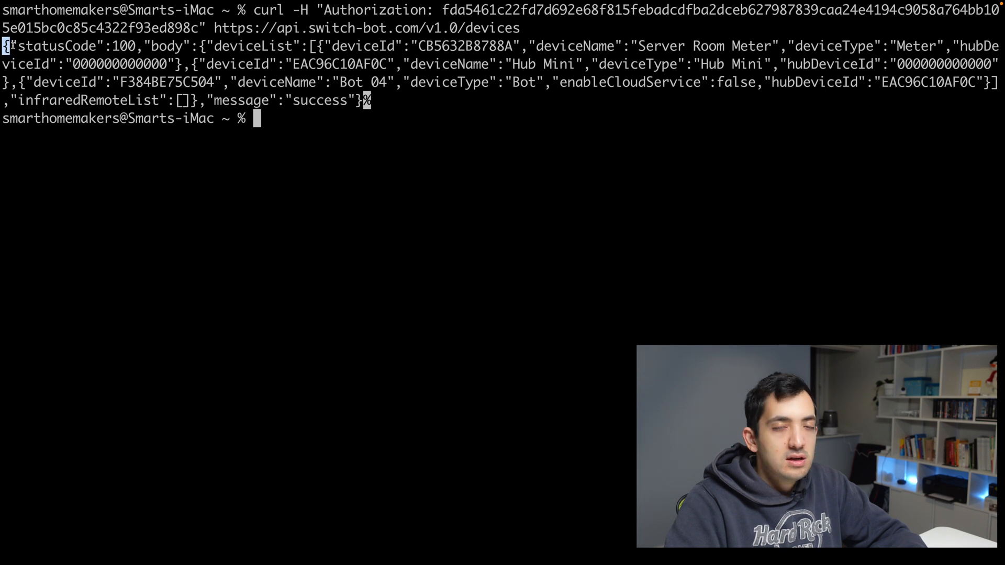
left_click_drag(3, 46, 301, 82)
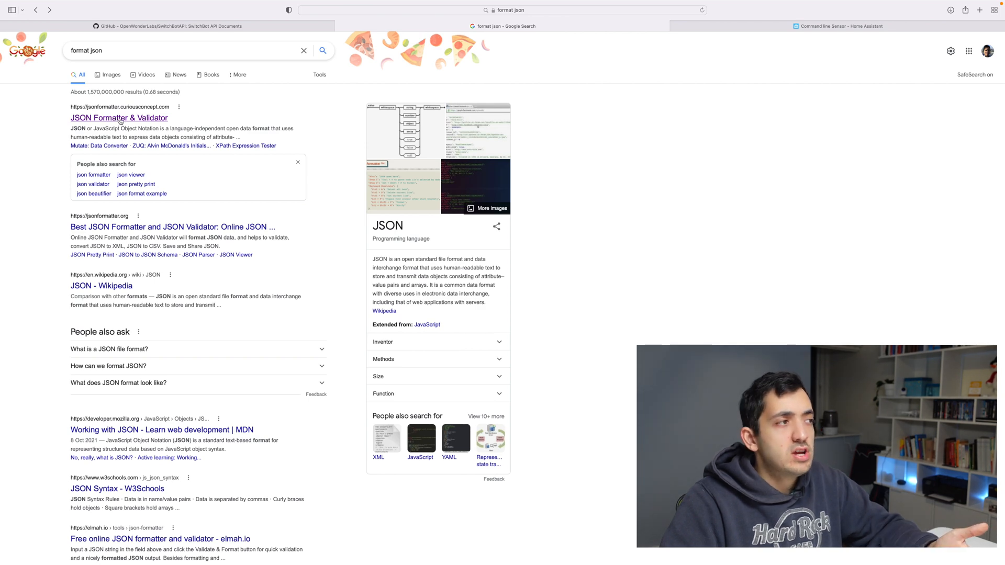
Step: Process the pasted device-list response in JSON Formatter & Validator and review the result
left_click(119, 118)
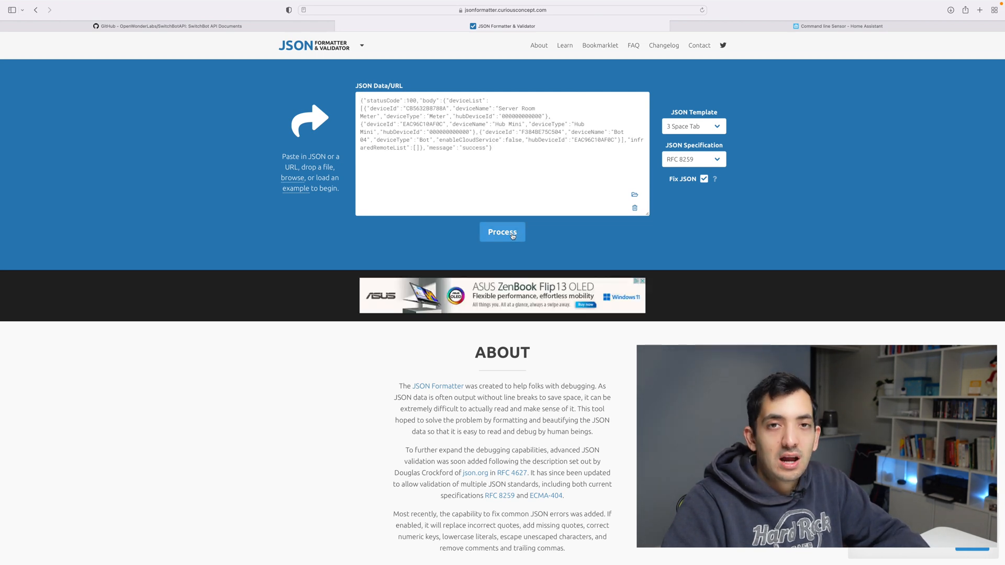
left_click(502, 231)
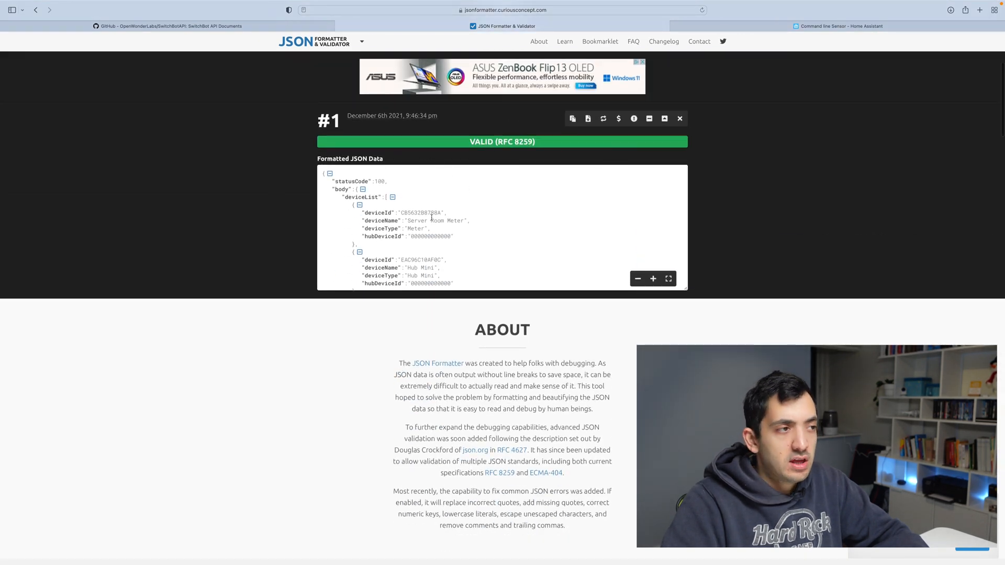
scroll("down", 3)
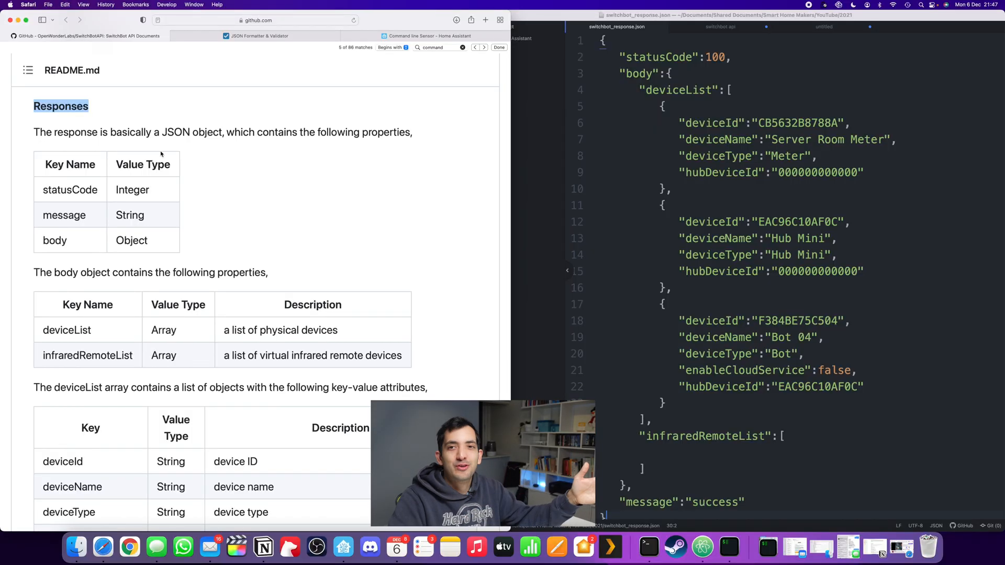
mouse_move(221, 168)
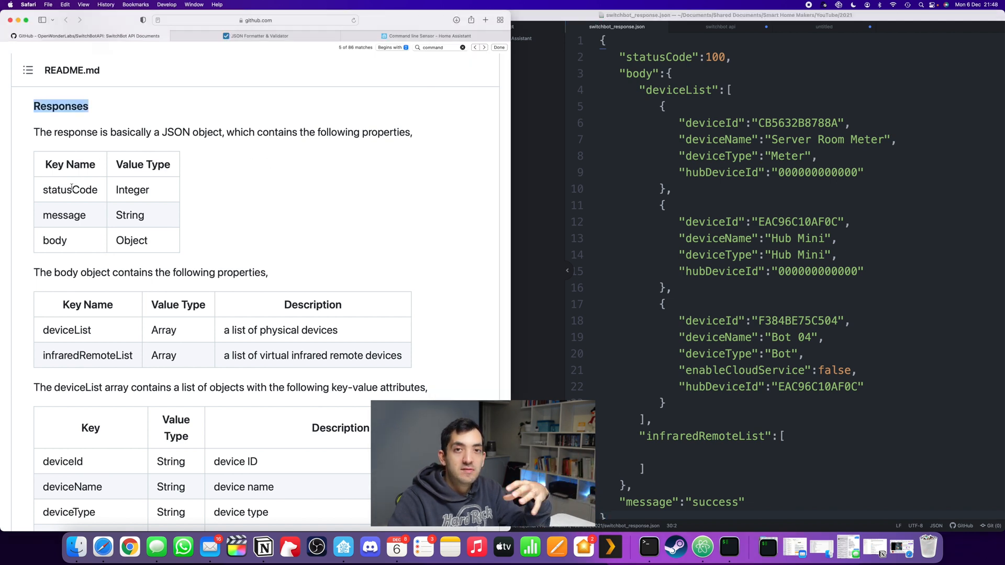
Step: Fold the body object and deviceList array in switchbot_response.json while checking the docs
double_click(70, 190)
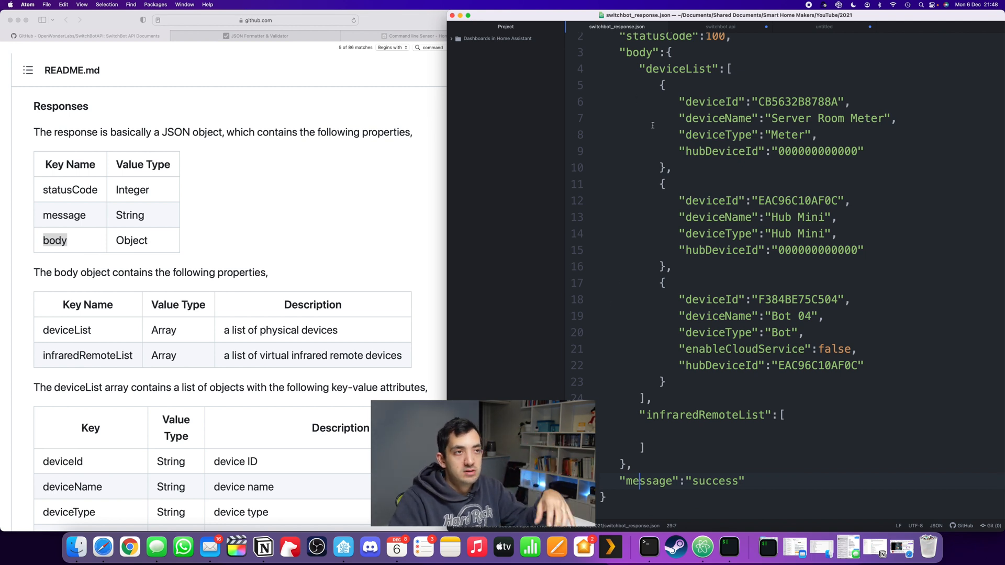
scroll("up", 3)
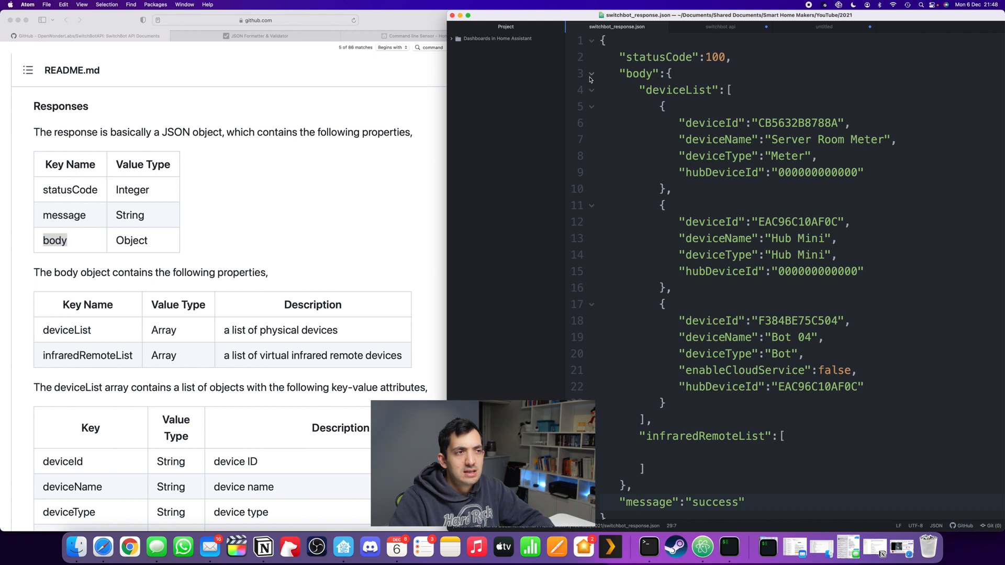
left_click(590, 74)
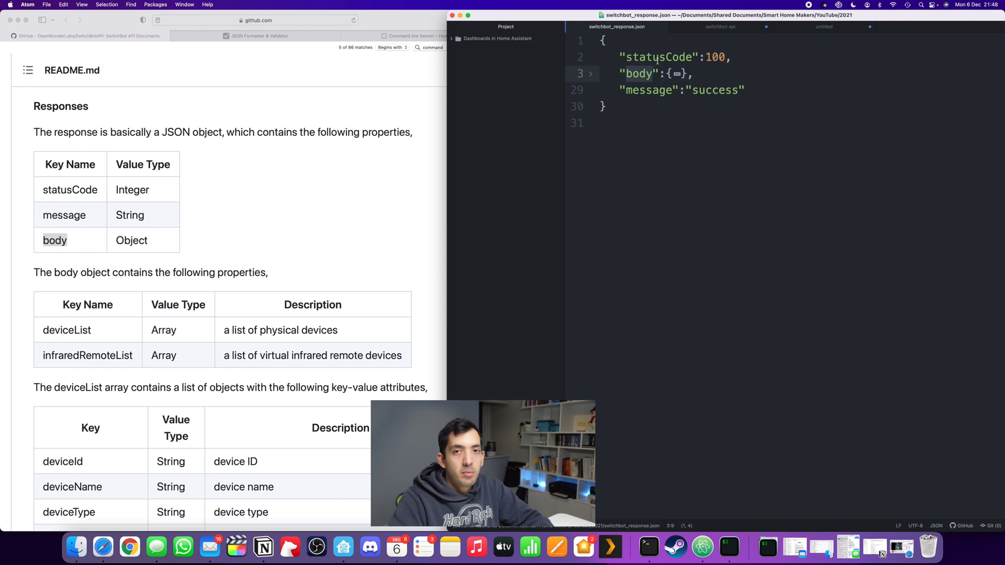
left_click(620, 89)
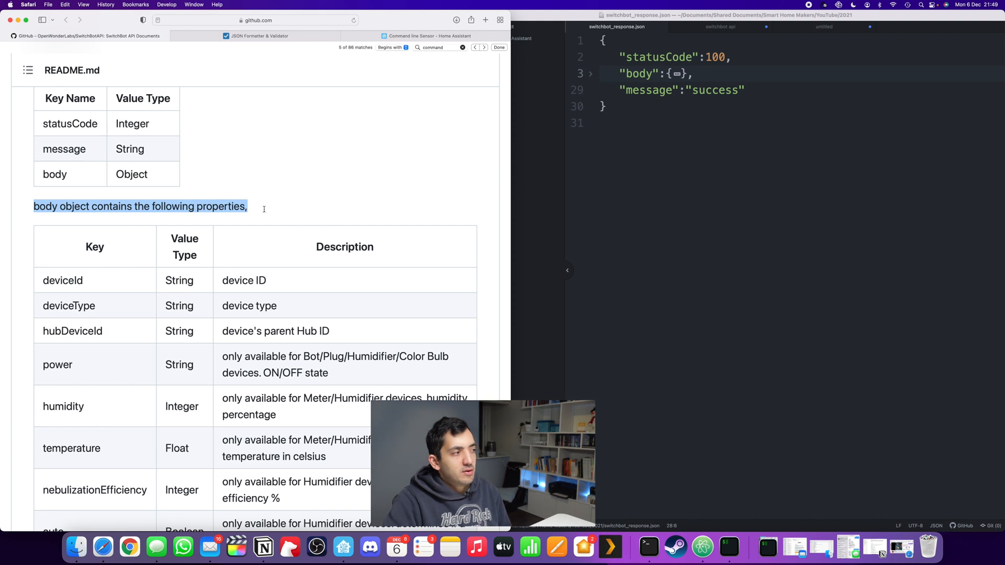
scroll("down", 3)
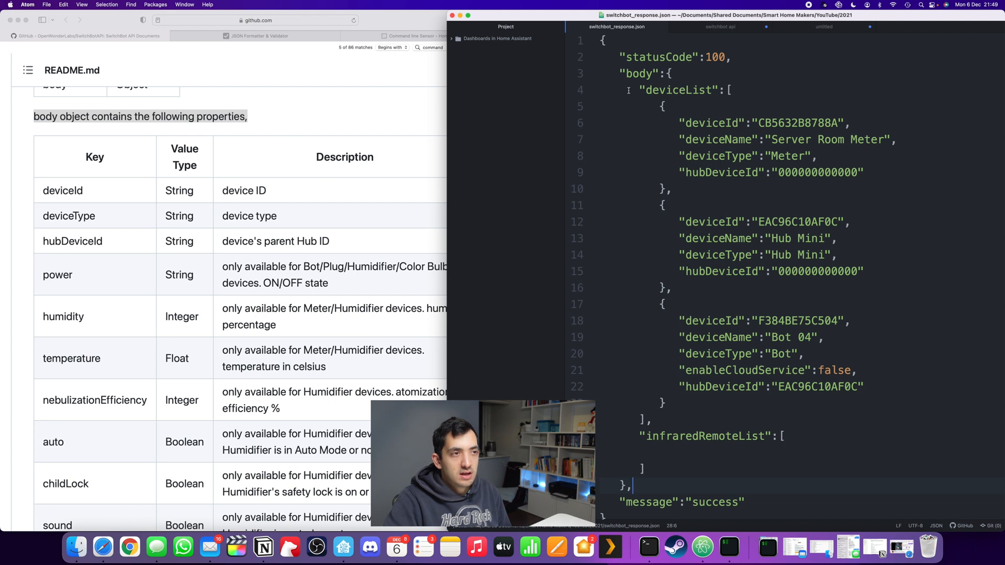
left_click(640, 90)
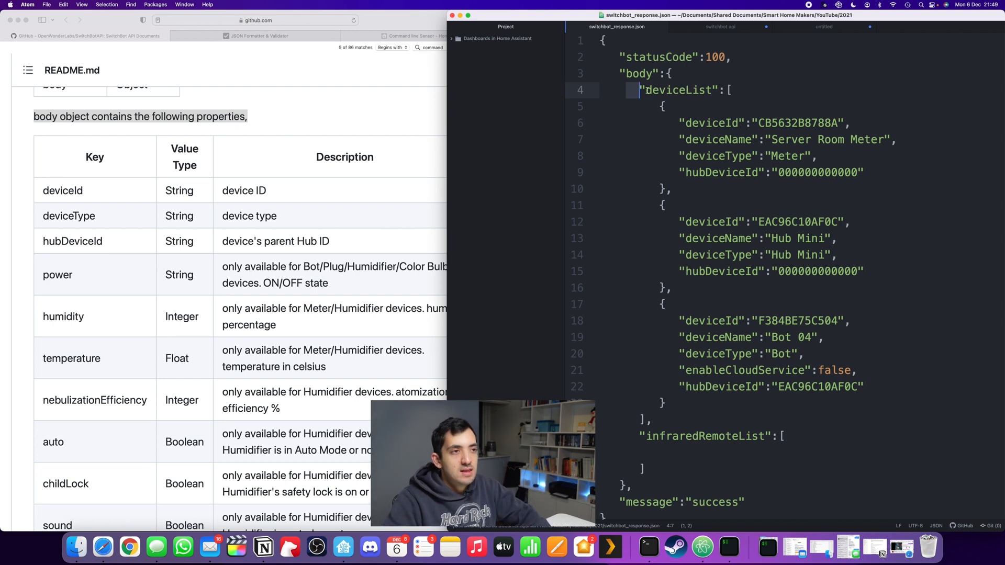
double_click(678, 89)
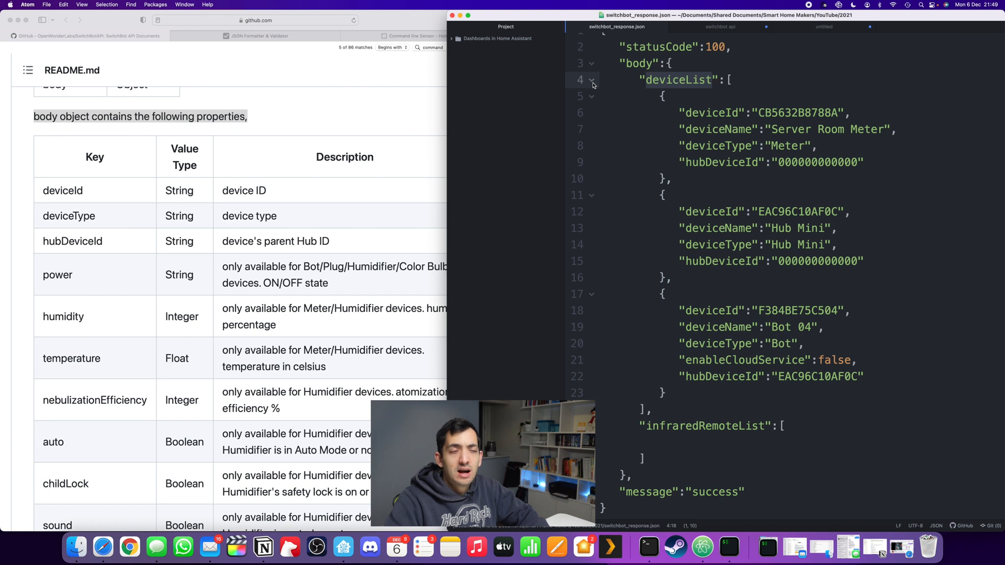
left_click(591, 79)
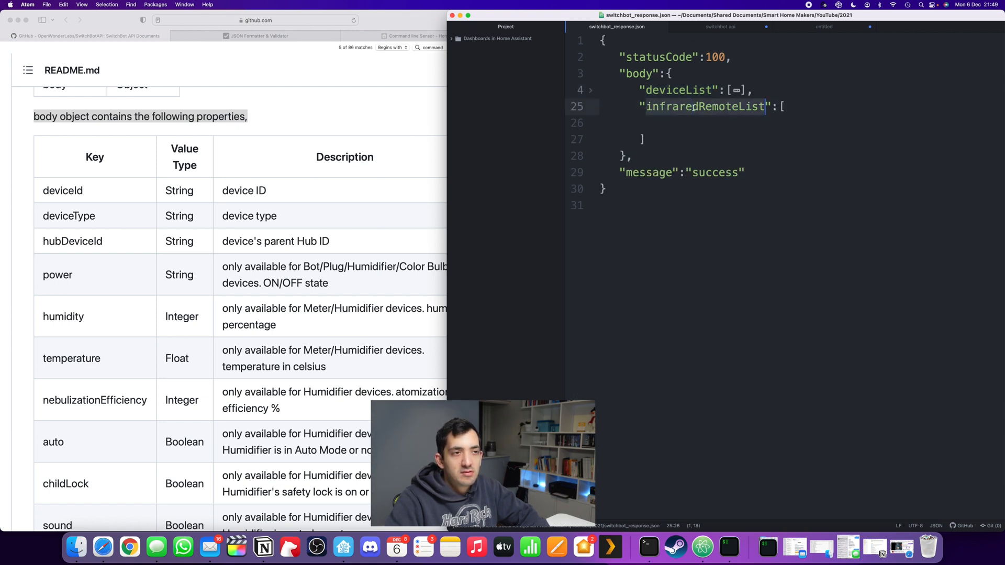
left_click(588, 90)
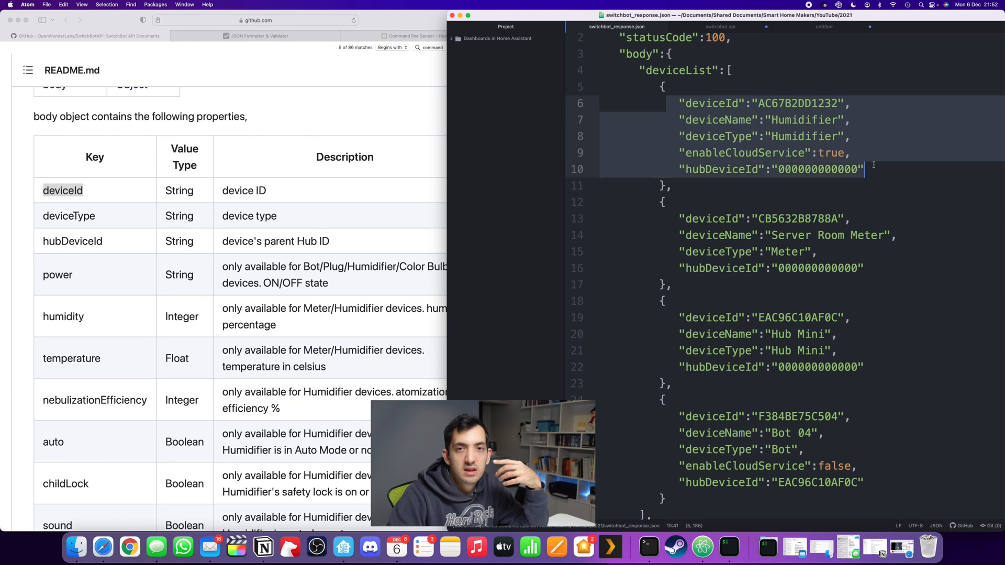
Step: Read the docs' enableCloudService Boolean description and scroll through the remaining response fields
scroll("down", 3)
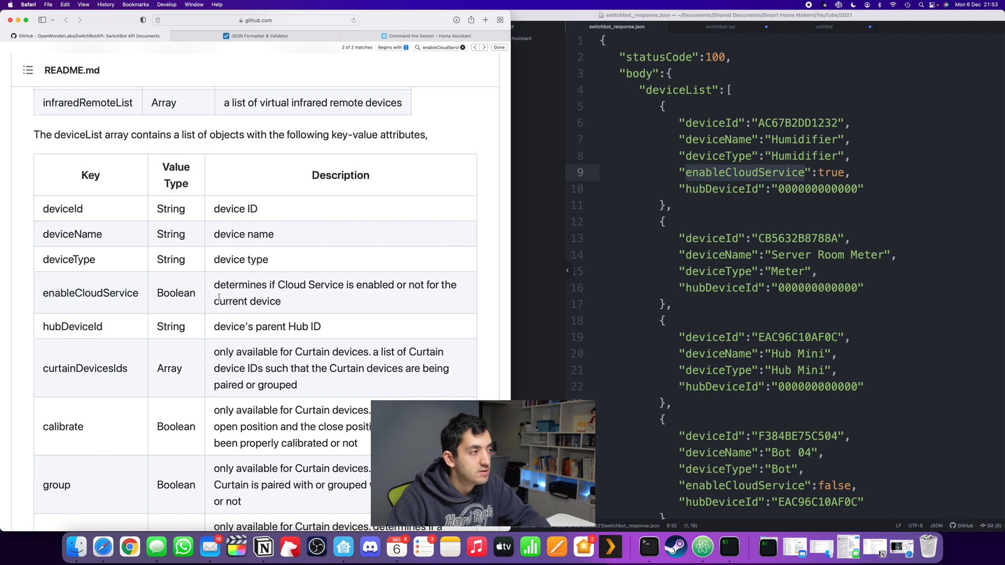
double_click(175, 293)
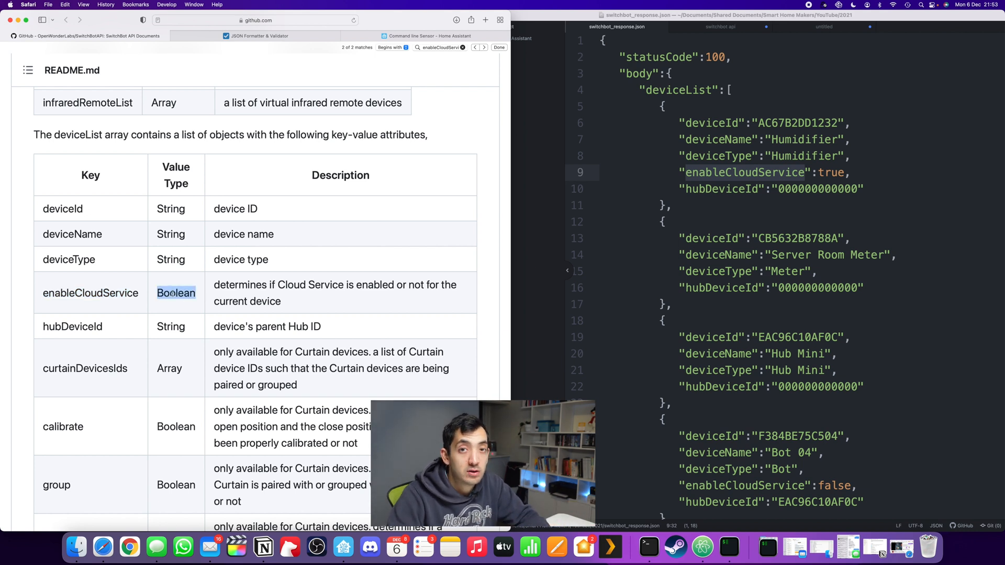
left_click_drag(214, 284, 395, 285)
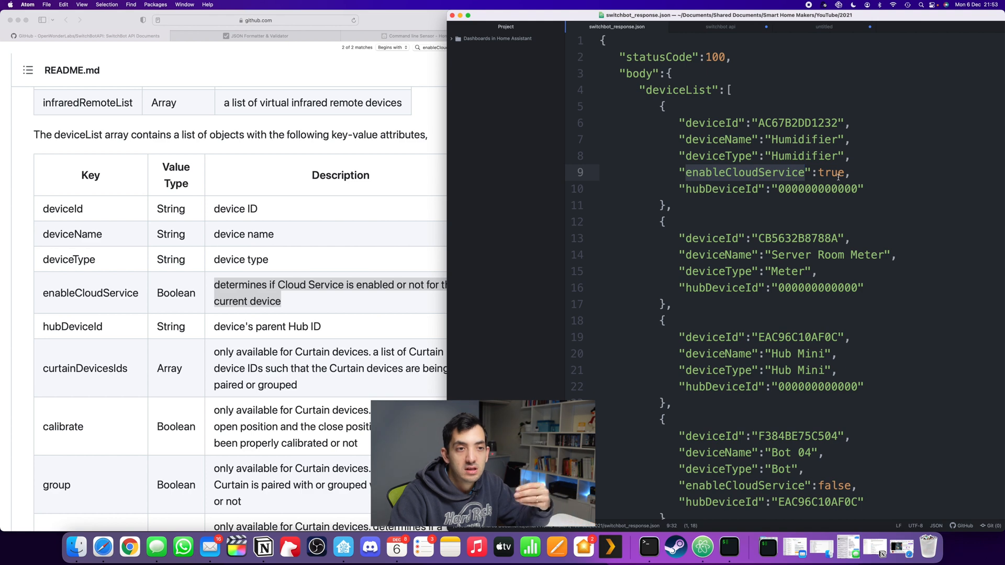
scroll("down", 3)
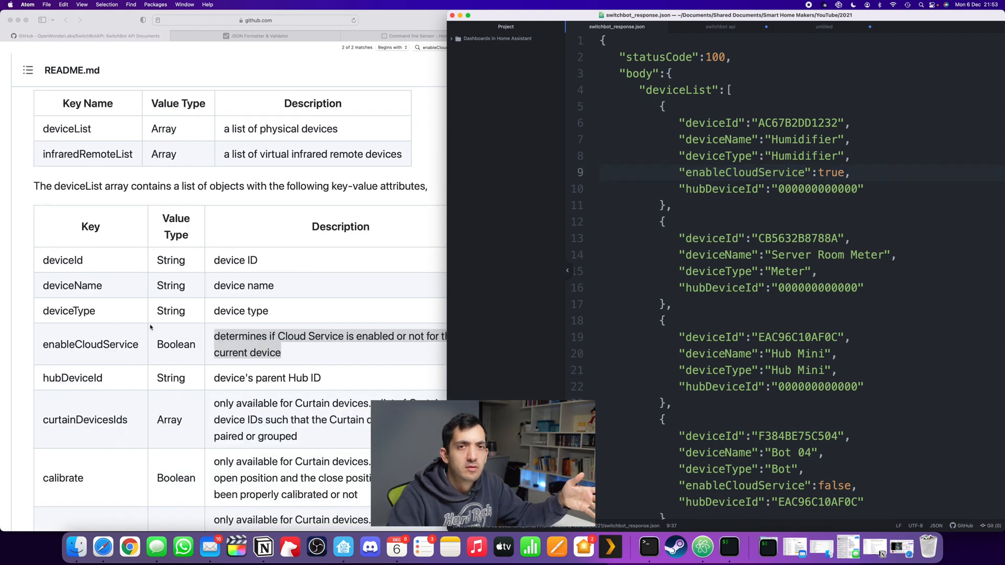
scroll("down", 3)
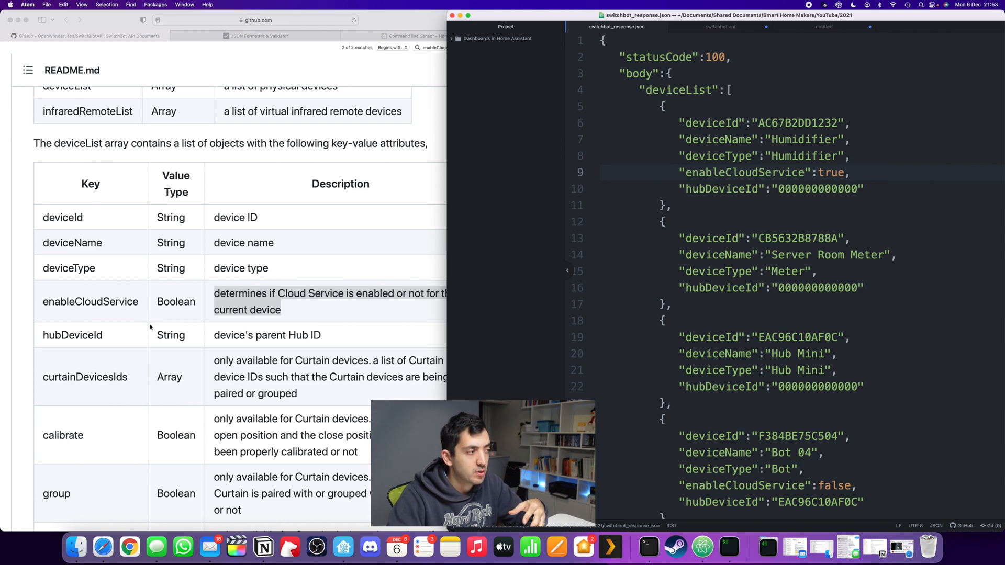
scroll("down", 3)
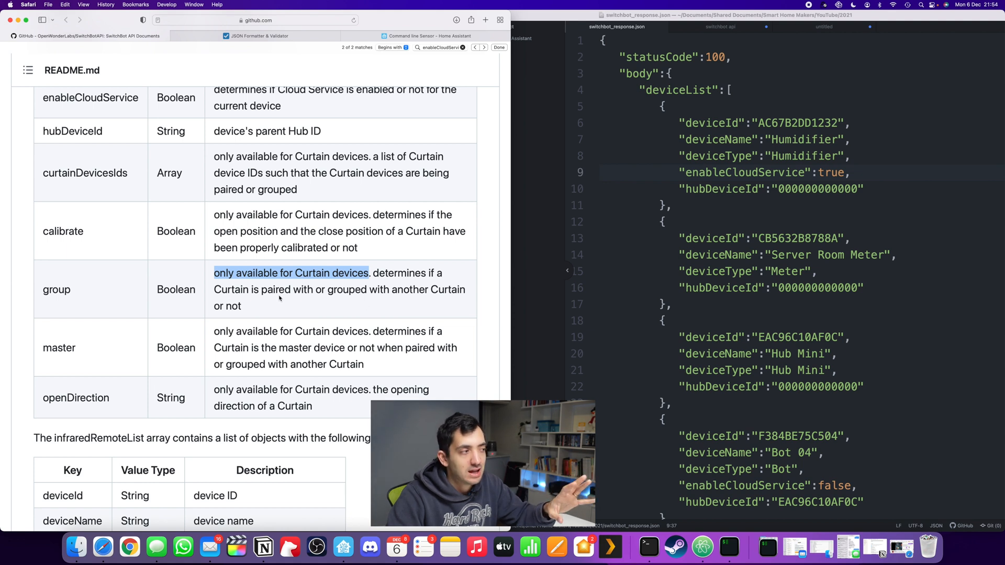
mouse_move(101, 276)
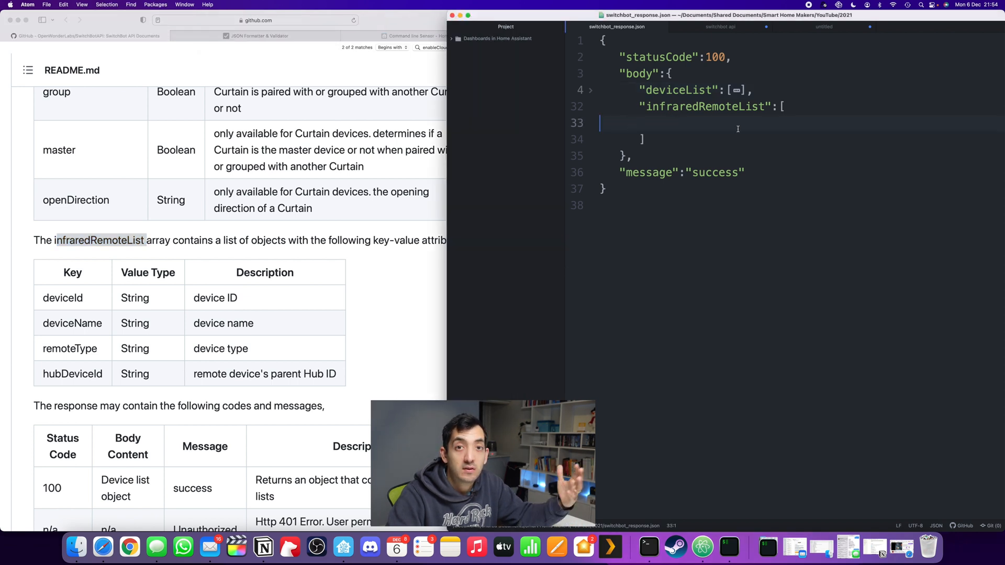
scroll("down", 3)
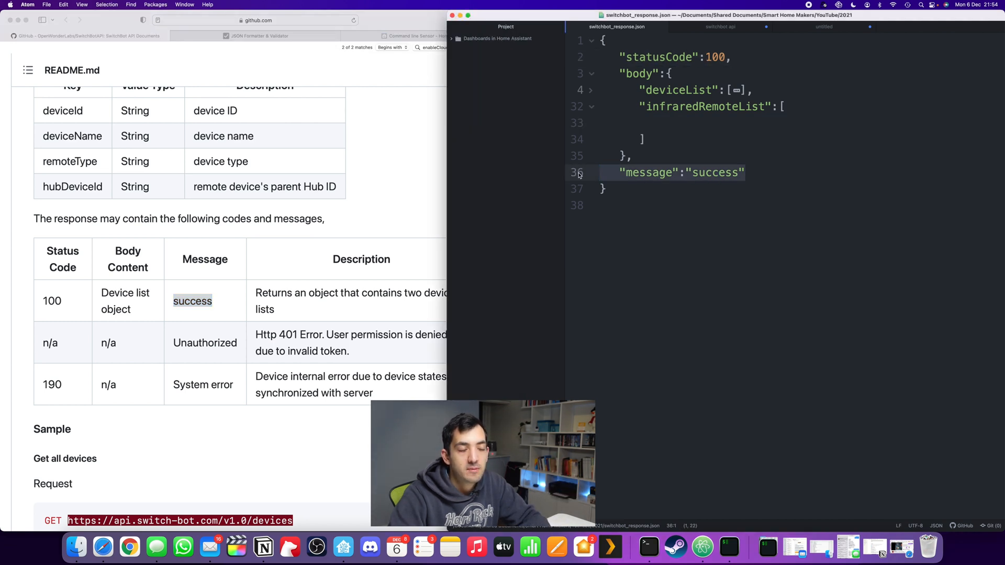
Step: Unfold deviceList in switchbot_response.json and select the Server Room Meter's ID CB5632B8788A
scroll("down", 3)
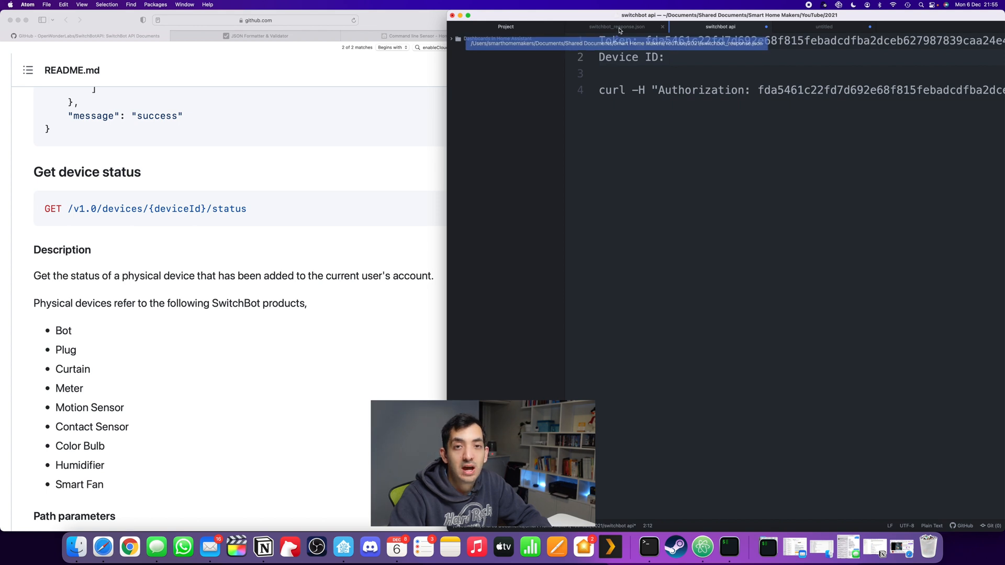
left_click(617, 26)
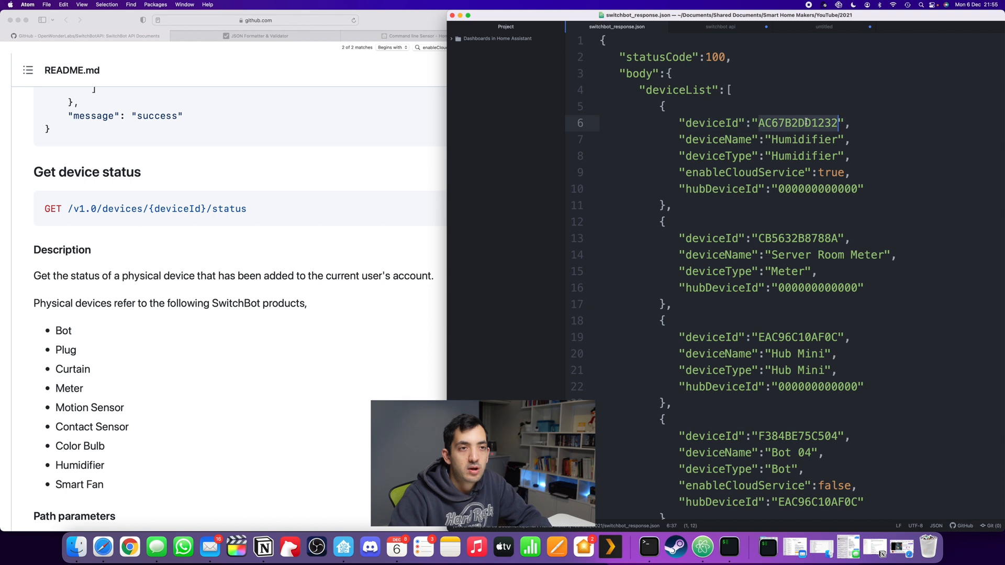
double_click(796, 237)
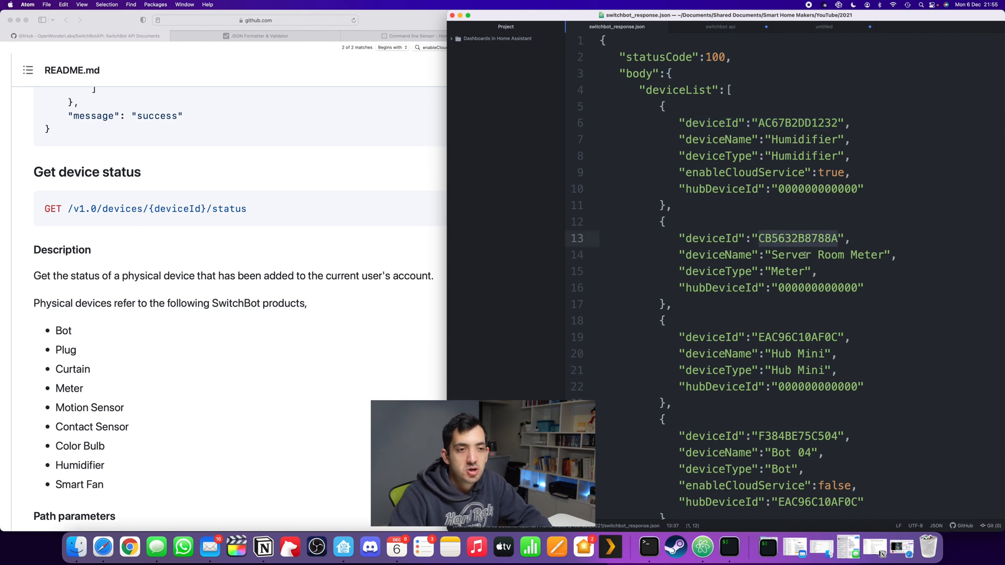
scroll("down", 3)
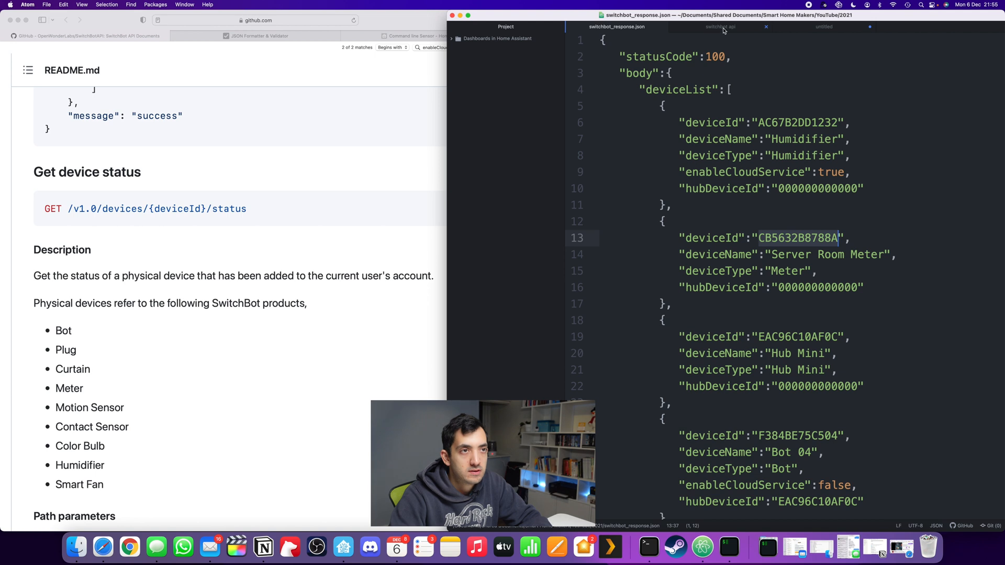
Step: Put CB5632B8788A into /v1.0/devices/{deviceId}/status and start an Authorization curl line
left_click(720, 27)
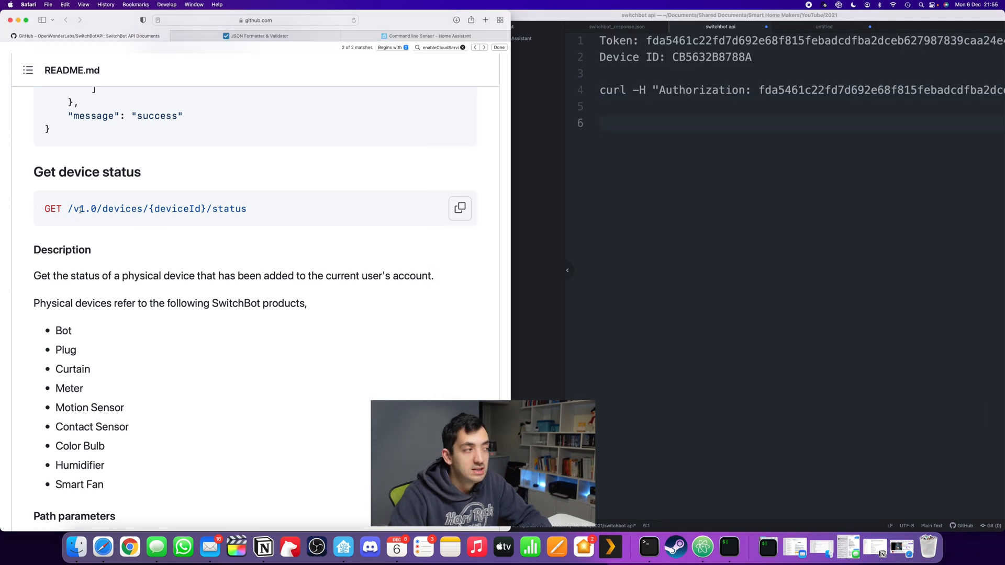
type("/v1.0/devices/{deviceId}/status")
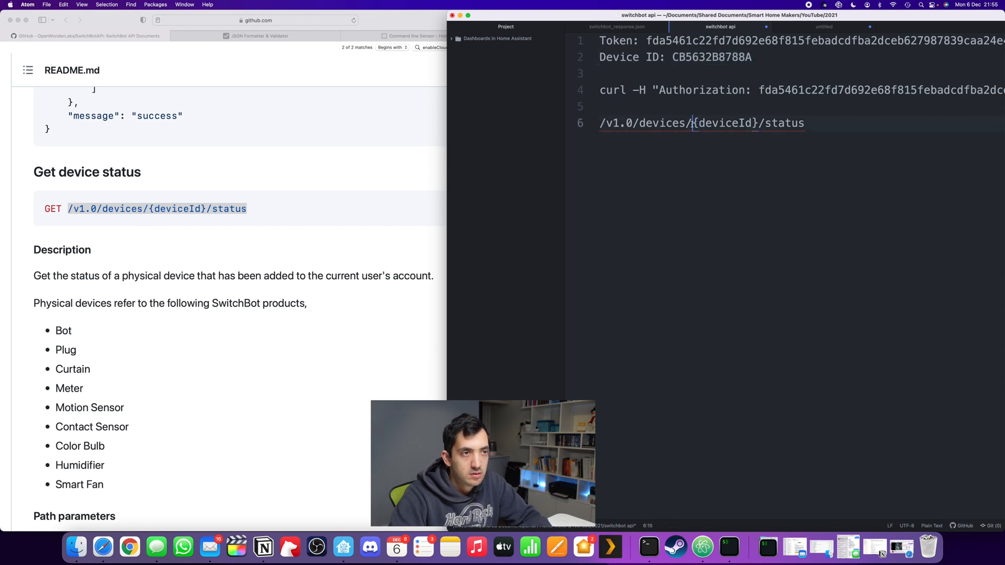
type("CB5632B8788A")
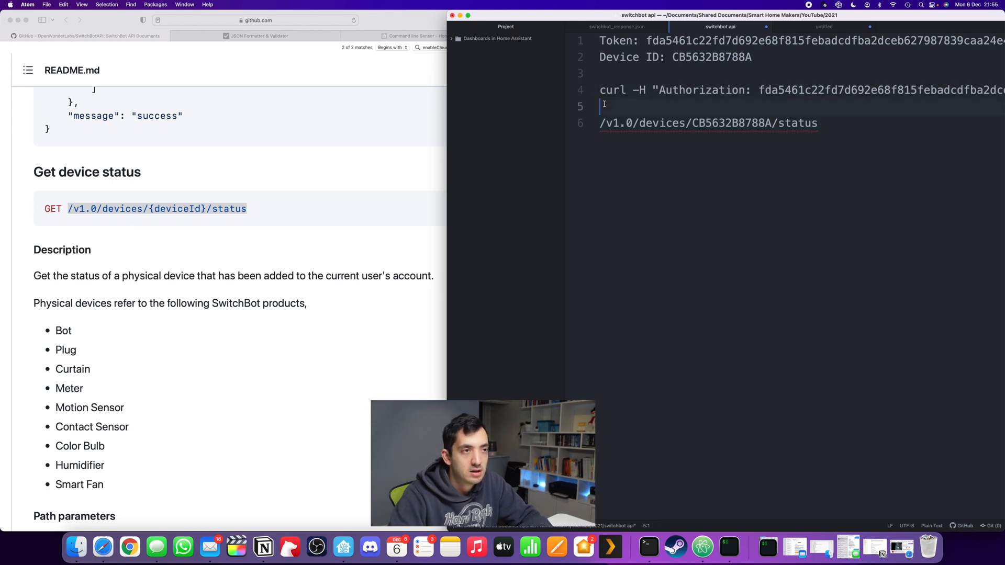
type("curl -H \"Authorization: fda5461c22fd7d692e68f815febadcdfba2dc")
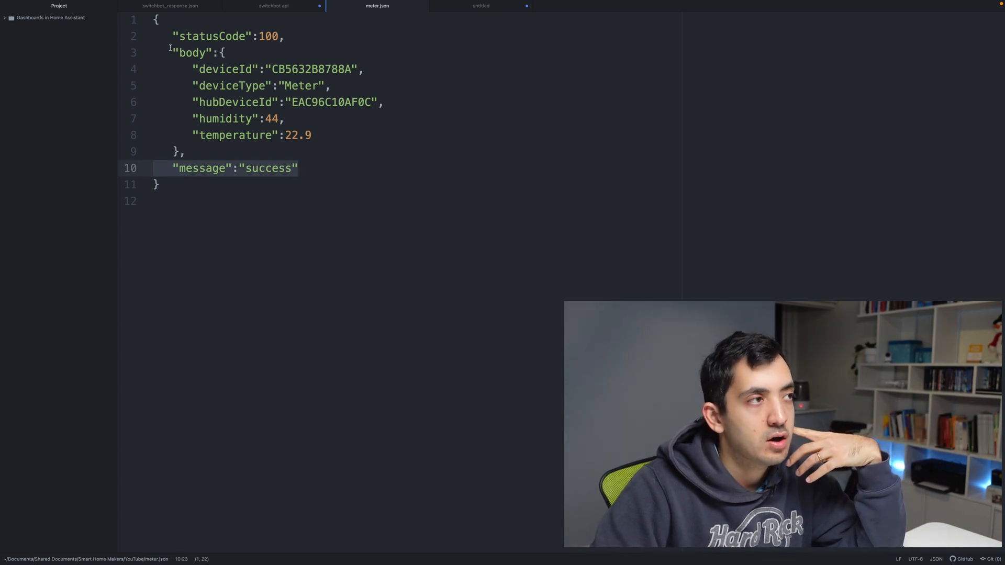
Step: Walk through meter.json's deviceId, deviceType, hubDeviceId and humidity fields
left_click(220, 69)
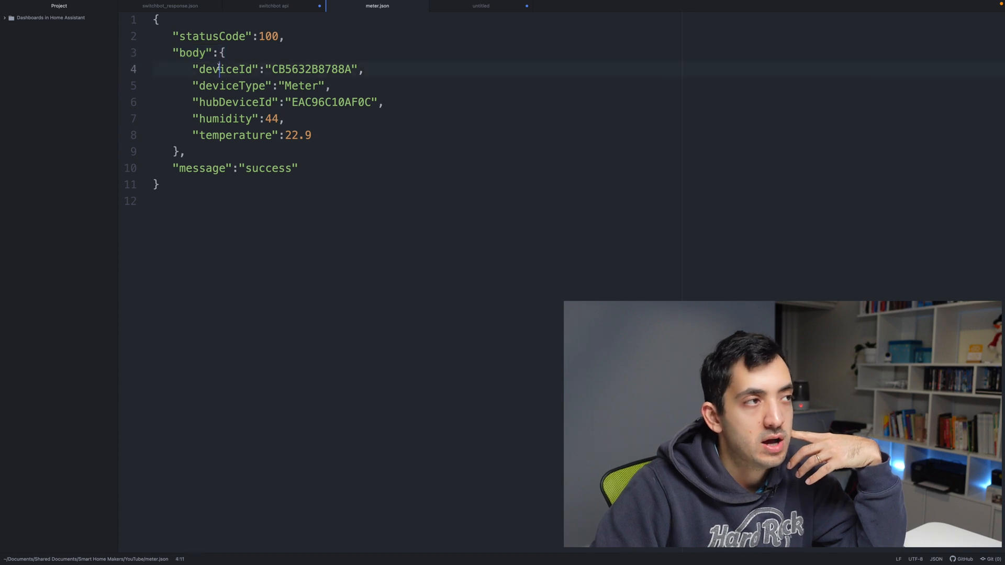
double_click(230, 85)
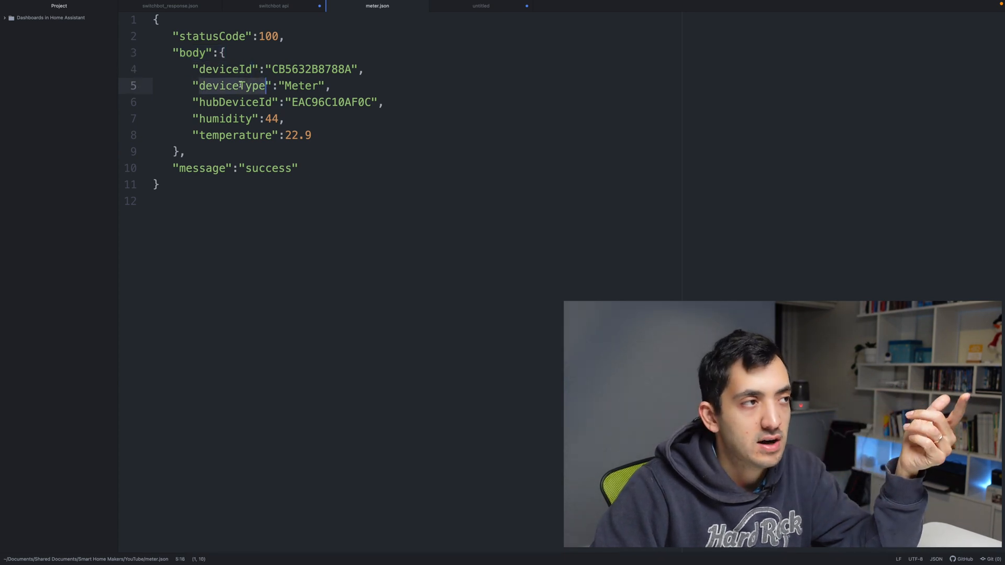
left_click(234, 102)
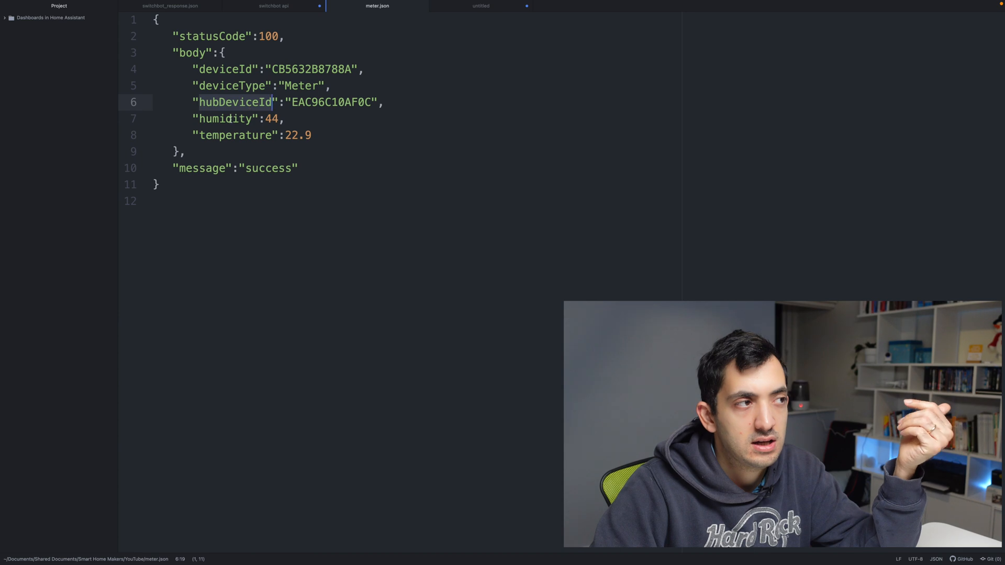
left_click(247, 118)
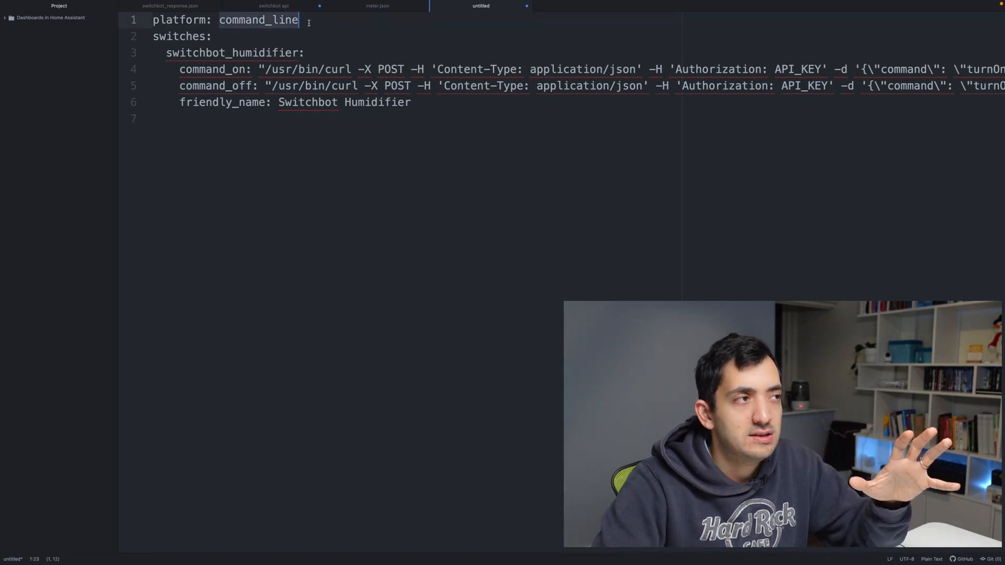
Step: Review the humidifier switch YAML's command_line platform and command_on entry
left_click(258, 53)
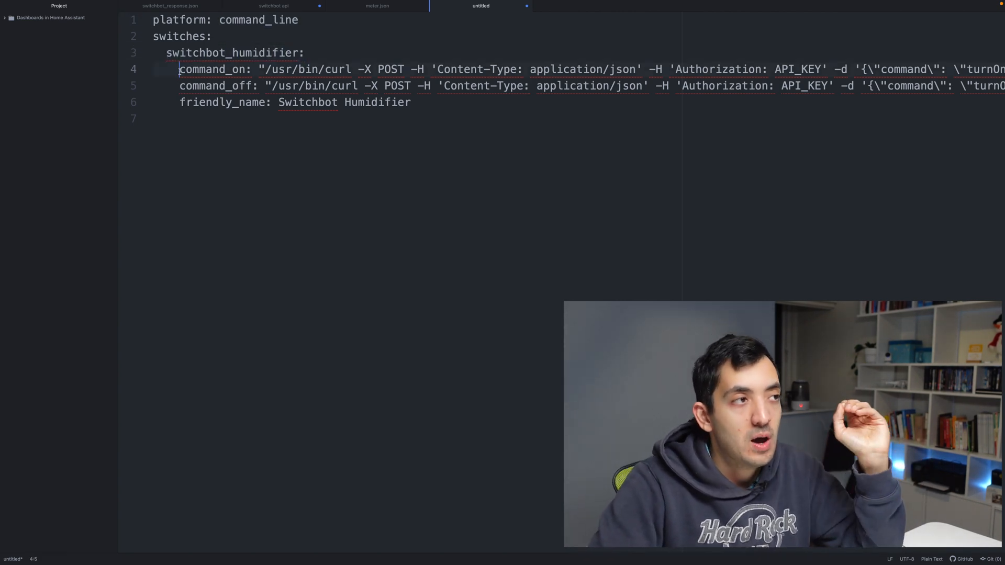
left_click(252, 86)
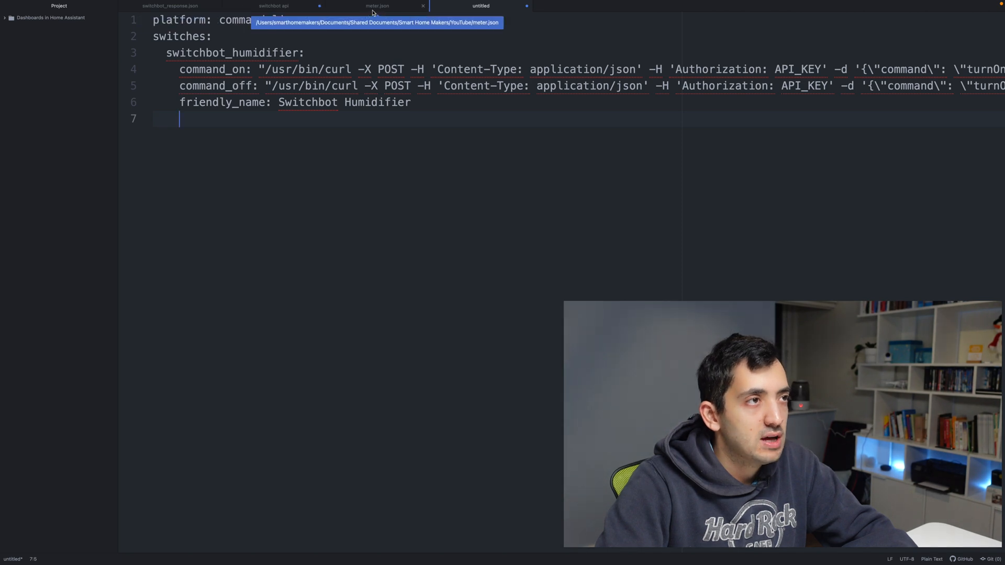
left_click(273, 5)
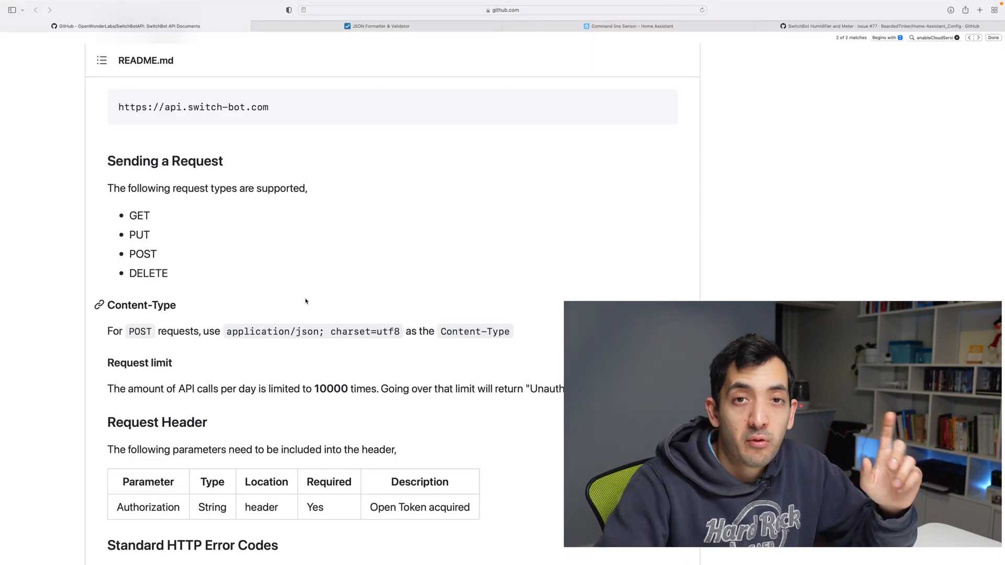
Step: Highlight the README's Content-Type guidance for POST requests under Sending a Request
double_click(142, 254)
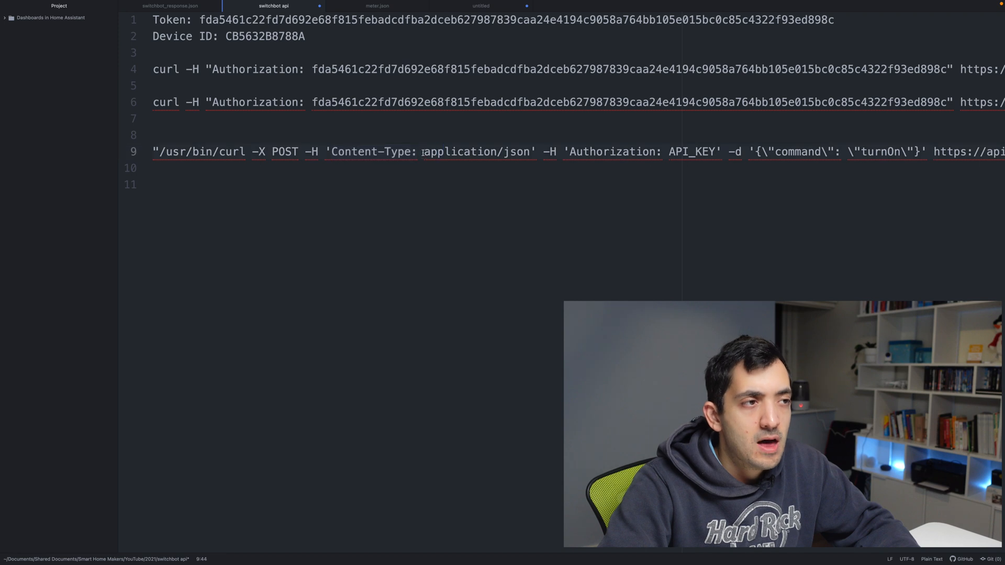
Step: Highlight application/json, the API_KEY authorization and the turnOn body in the POST curl command
double_click(477, 152)
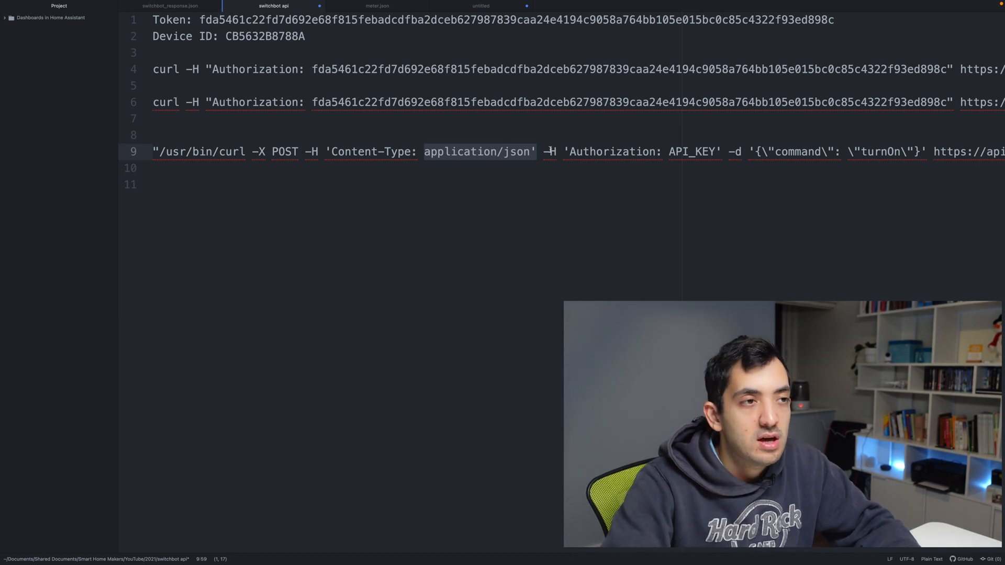
left_click(621, 152)
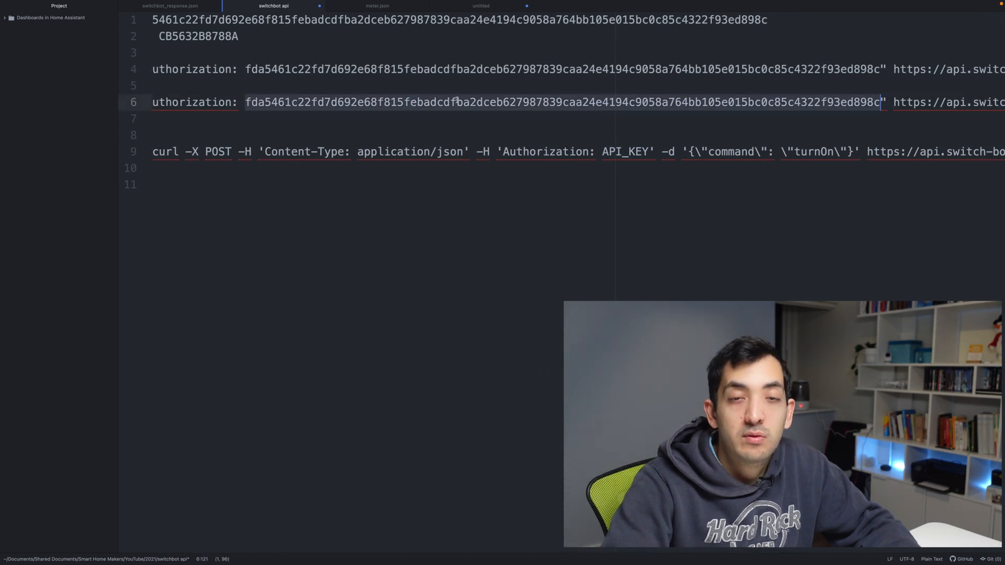
scroll("right", 3)
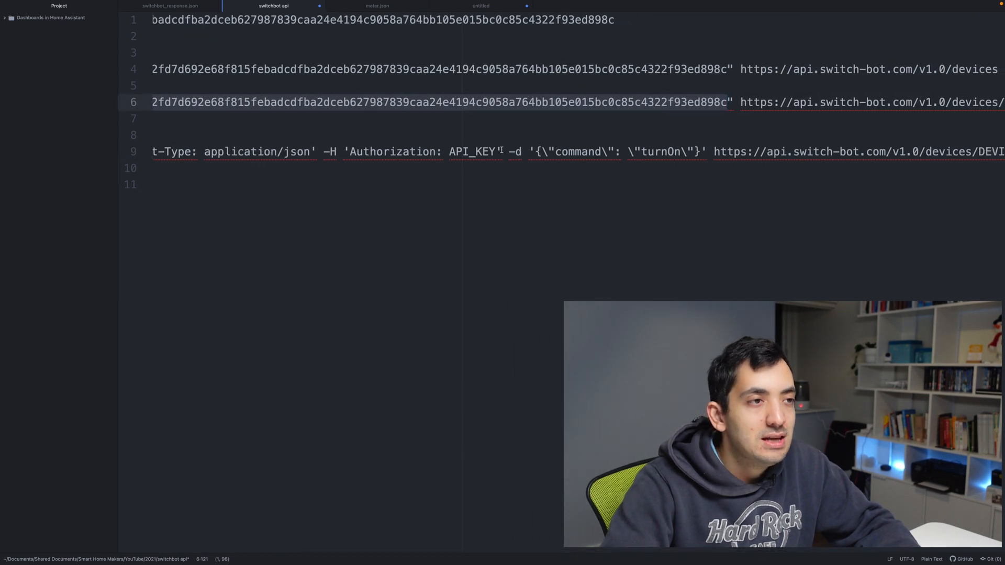
double_click(577, 152)
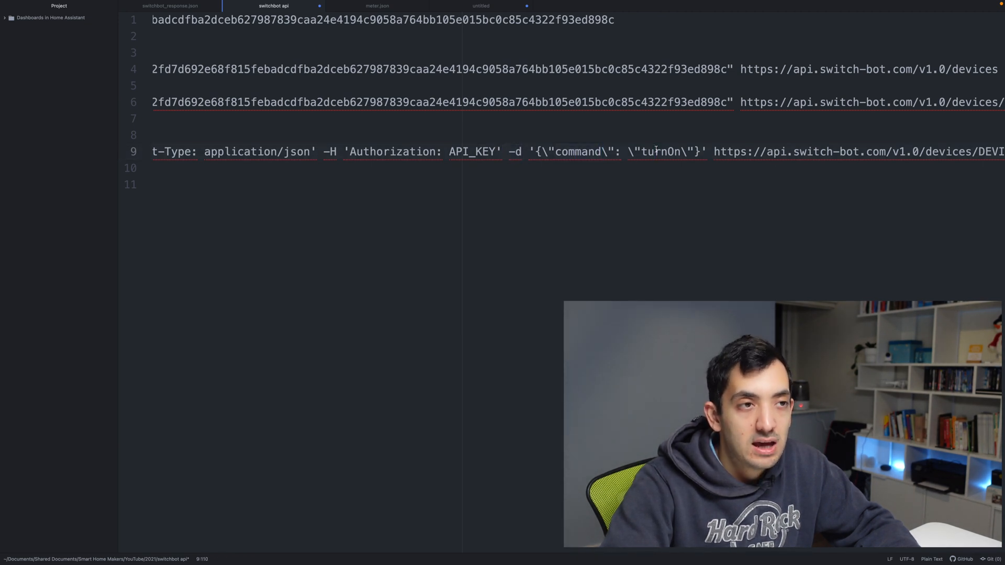
double_click(663, 151)
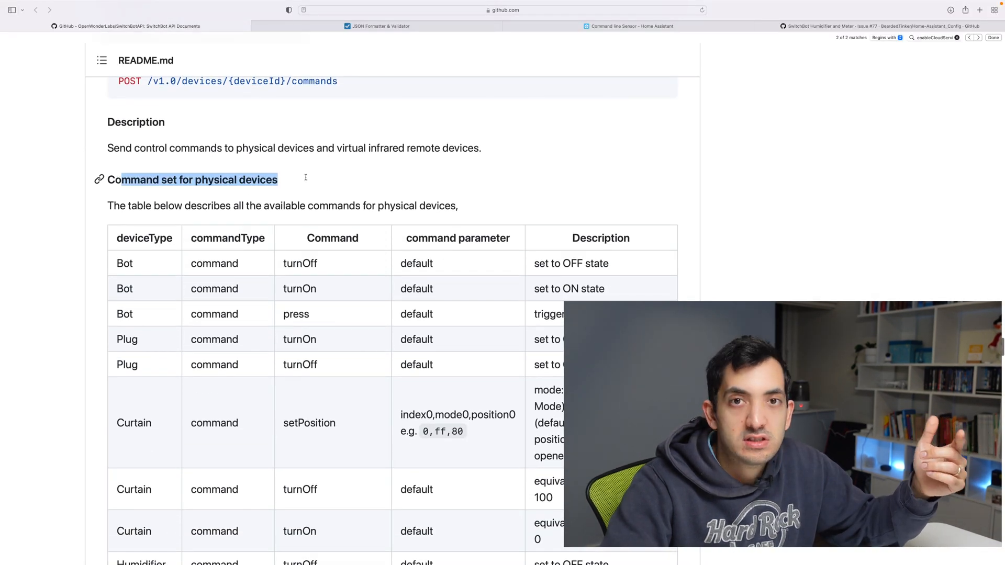
Step: Find Humidifier turnOff in the command table and the POST /v1.0/devices/{deviceId}/commands method
scroll("down", 3)
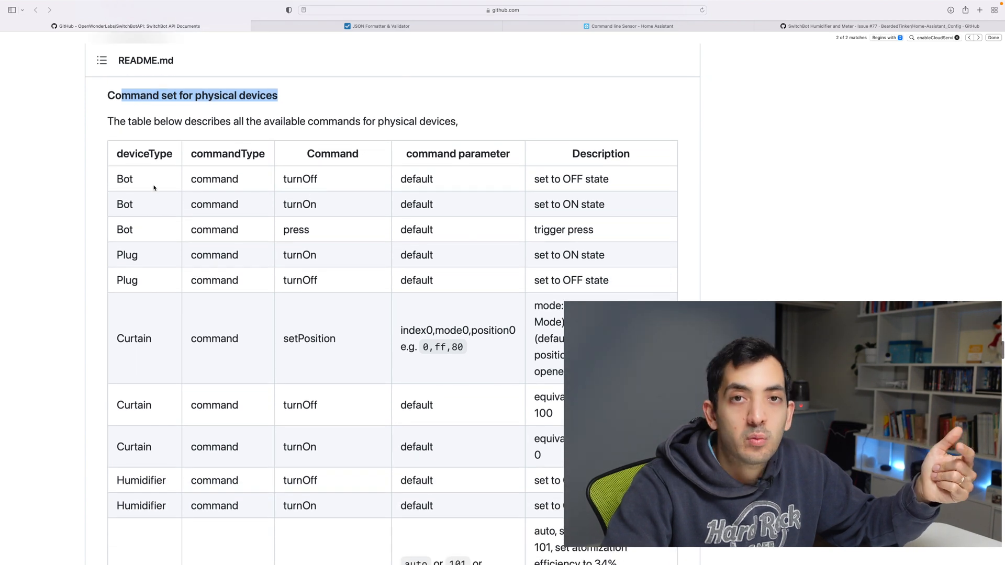
mouse_move(141, 274)
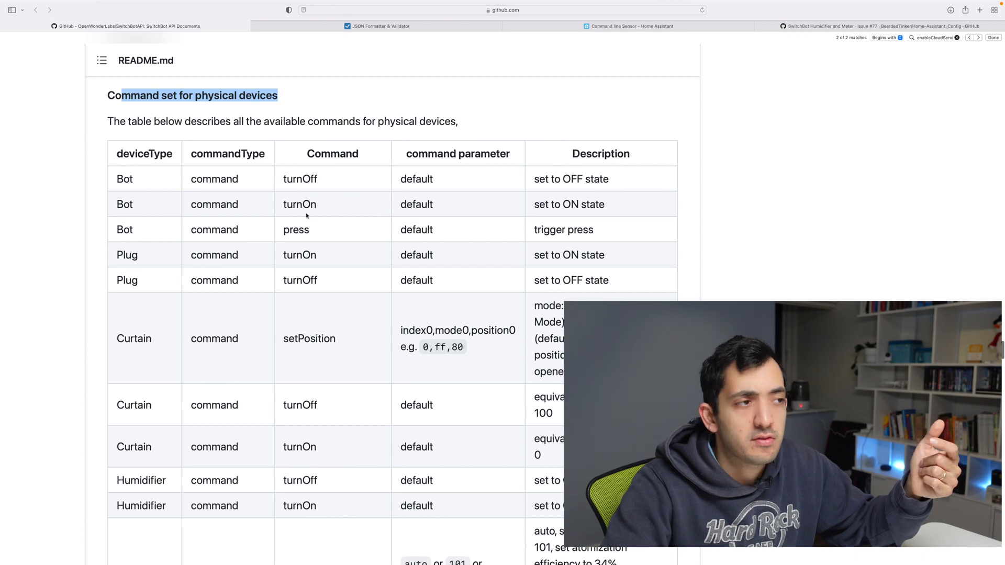
scroll("down", 3)
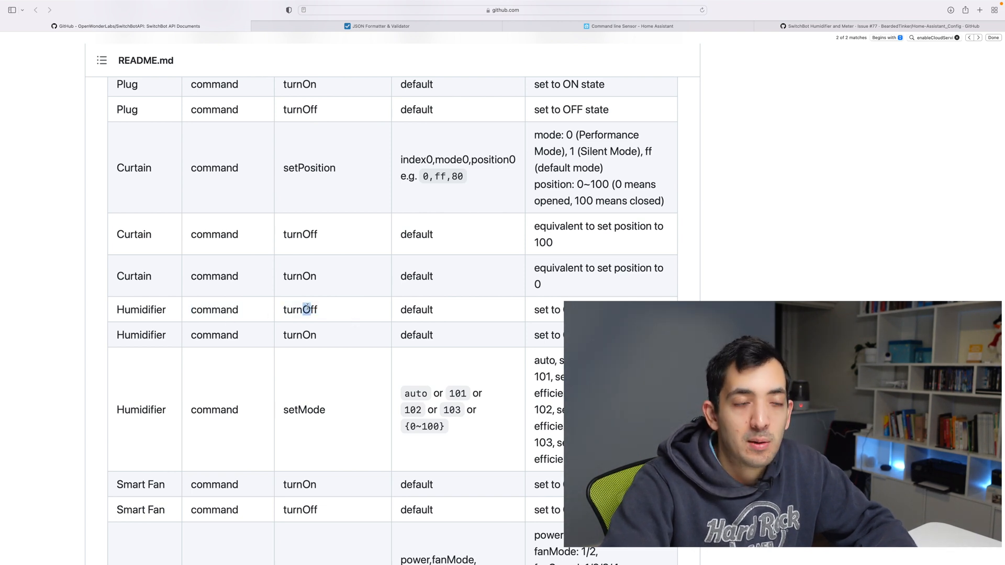
double_click(299, 310)
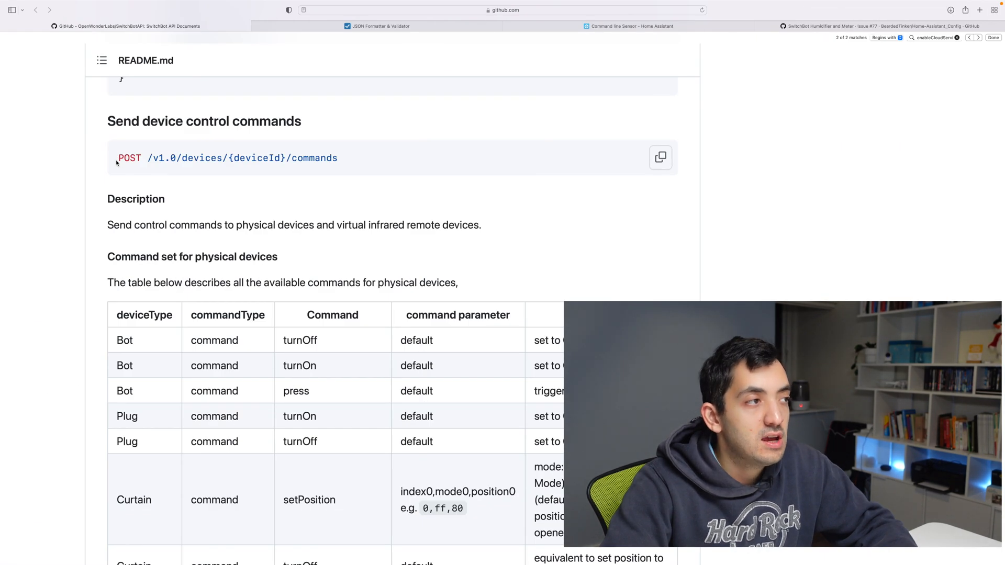
mouse_move(195, 168)
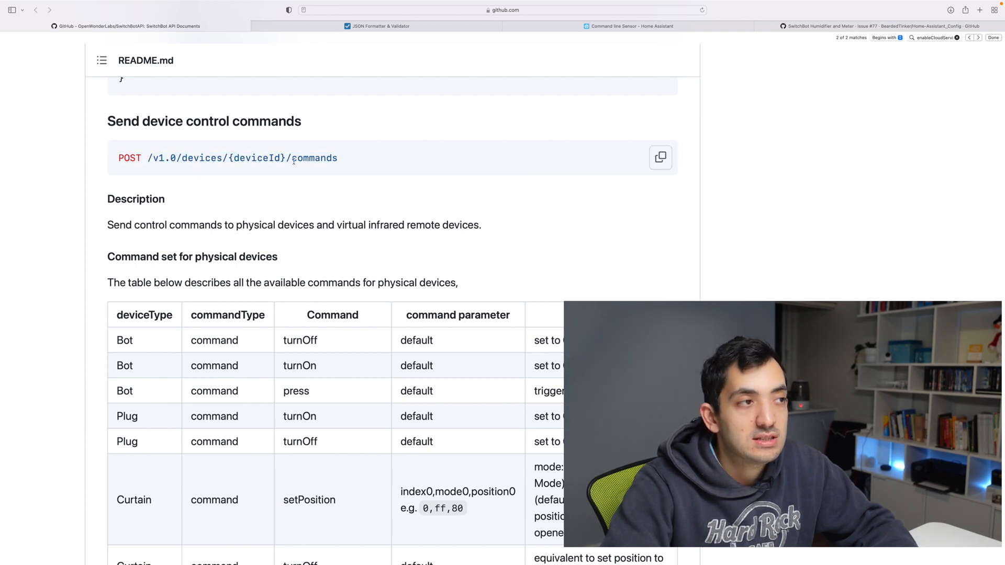
double_click(129, 158)
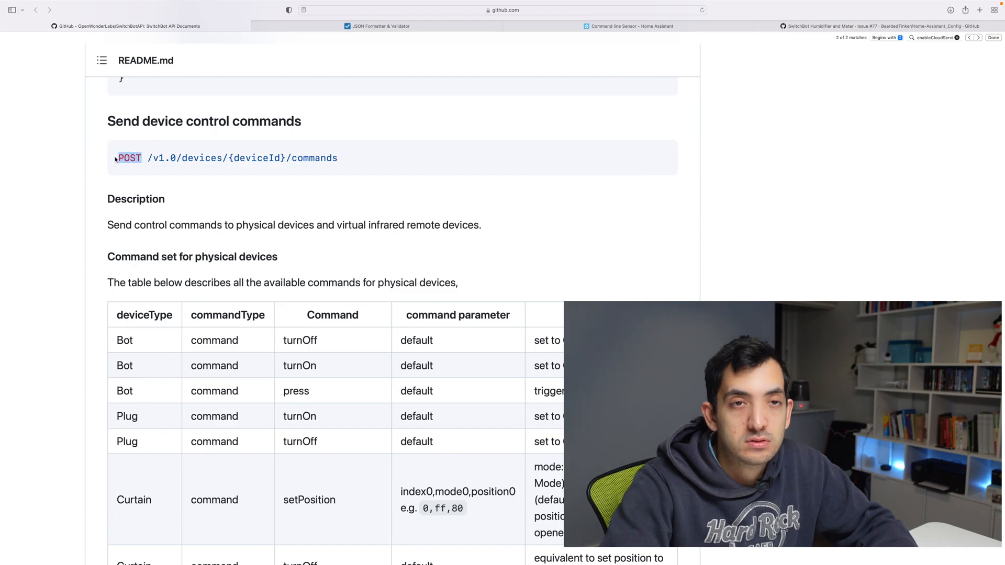